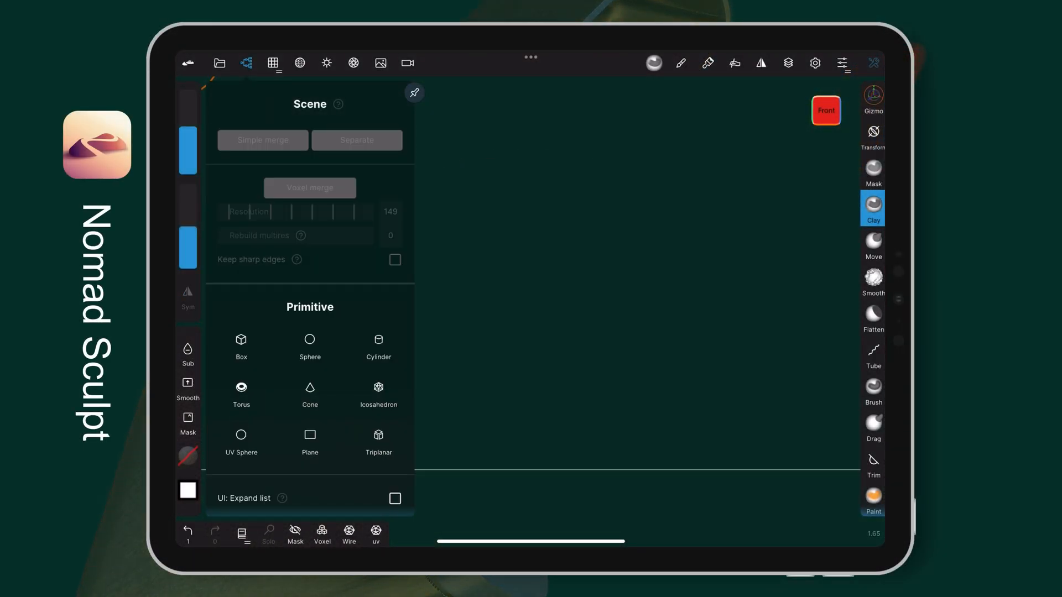
Step: Add a Box primitive for the lighter body and voxel remesh it into a dense surface
{"action": "left_click", "coordinate": [240, 345]}
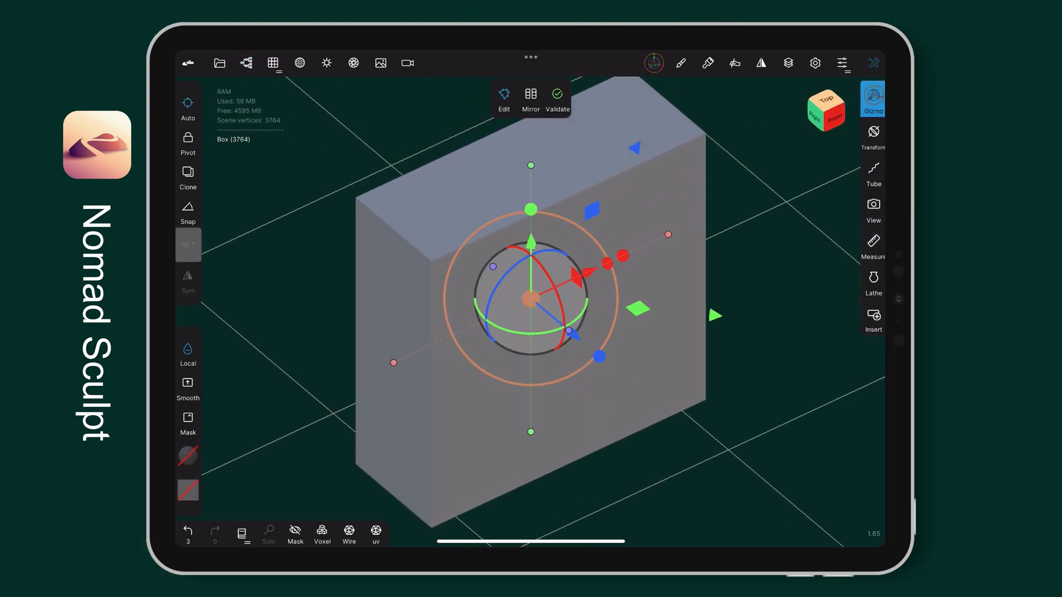
{"action": "left_click", "coordinate": [273, 63]}
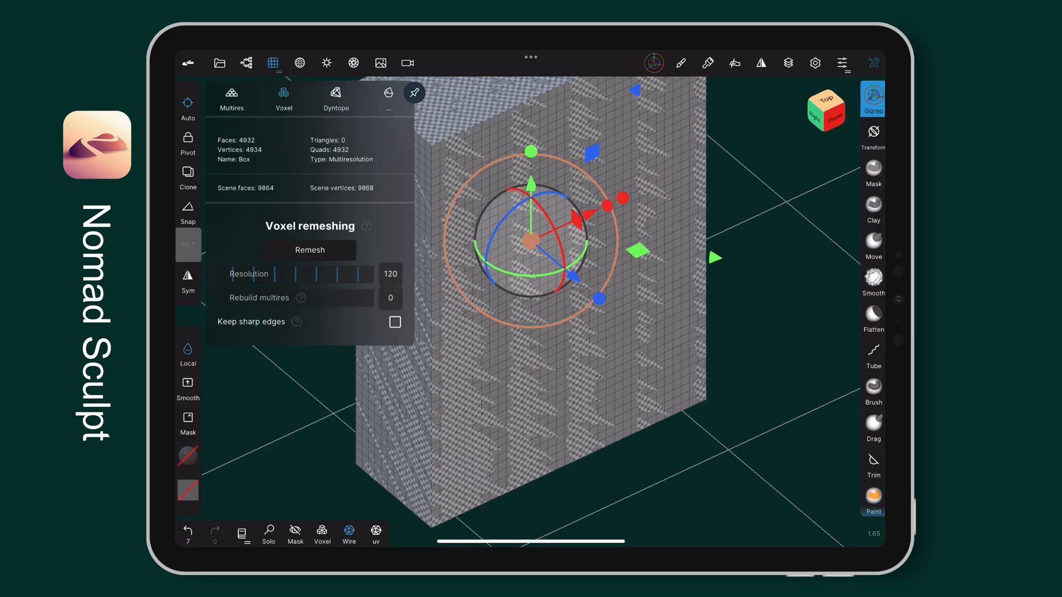
{"action": "left_click", "coordinate": [309, 250]}
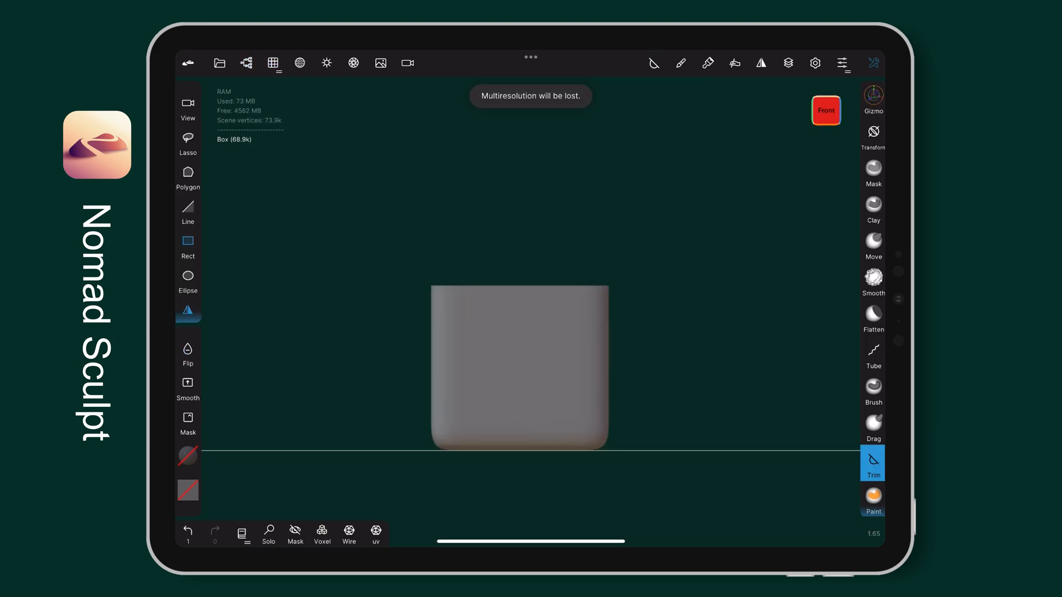
Step: Trim the box to a rounded-corner outline in Front view and remesh the trimmed body
{"action": "left_click", "coordinate": [272, 63]}
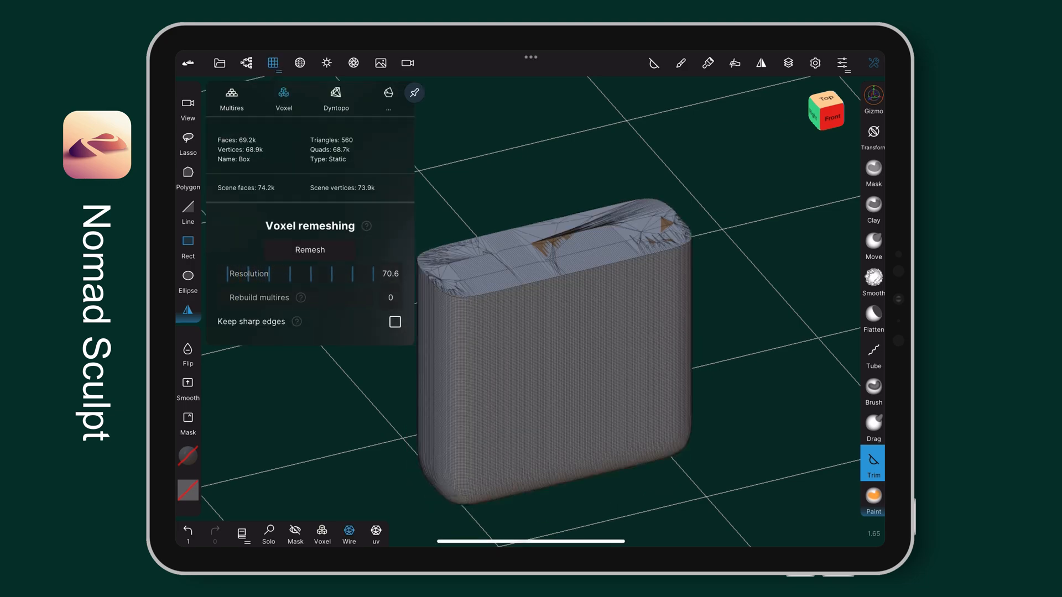
{"action": "left_click", "coordinate": [395, 322]}
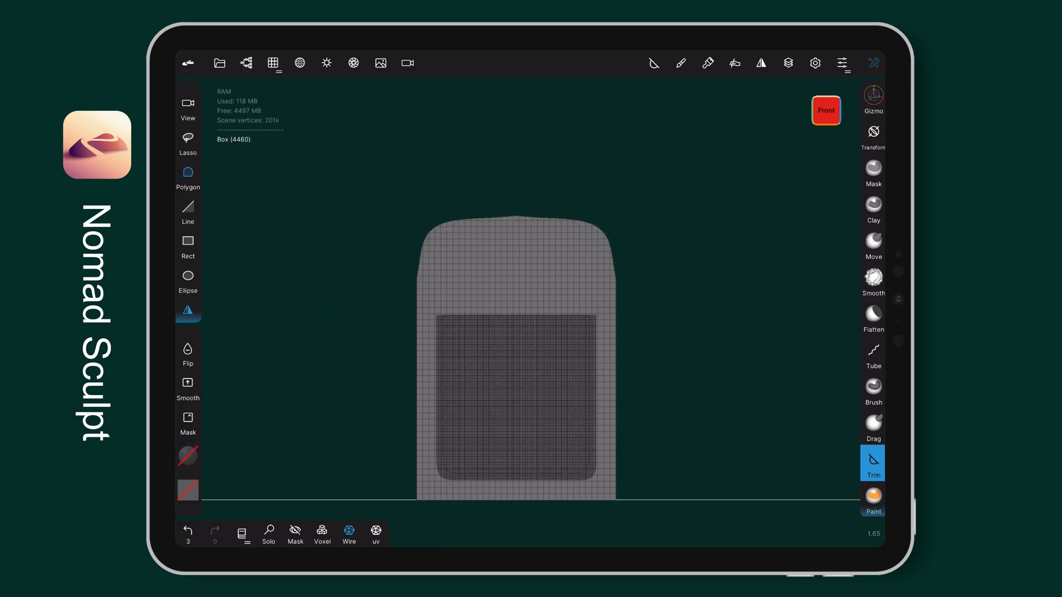
{"action": "left_click", "coordinate": [273, 63]}
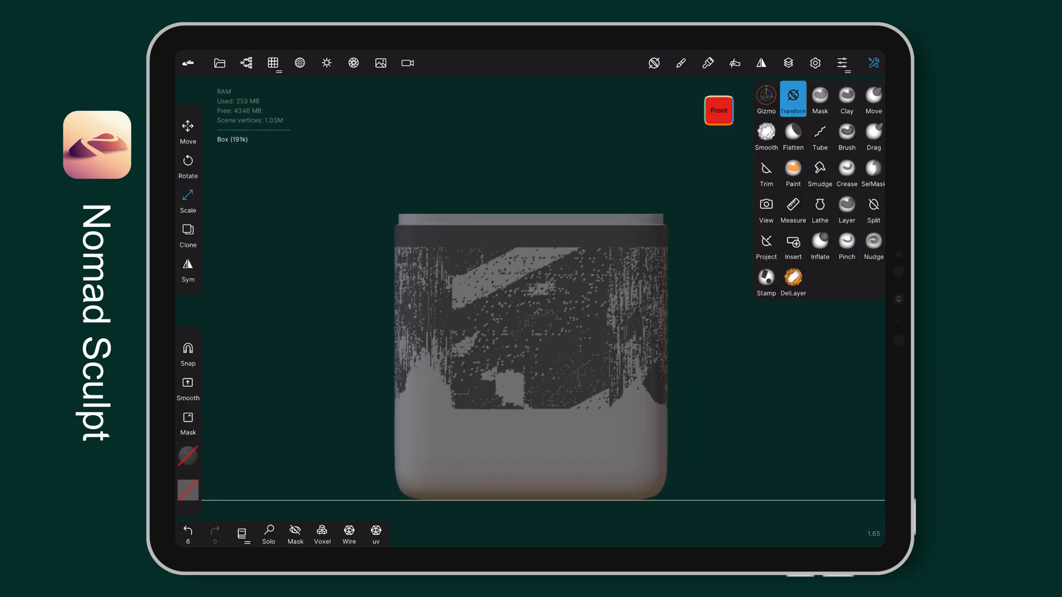
Step: Raise the masked top section with the Gizmo to form the lid above a thin seam
{"action": "left_click", "coordinate": [765, 98]}
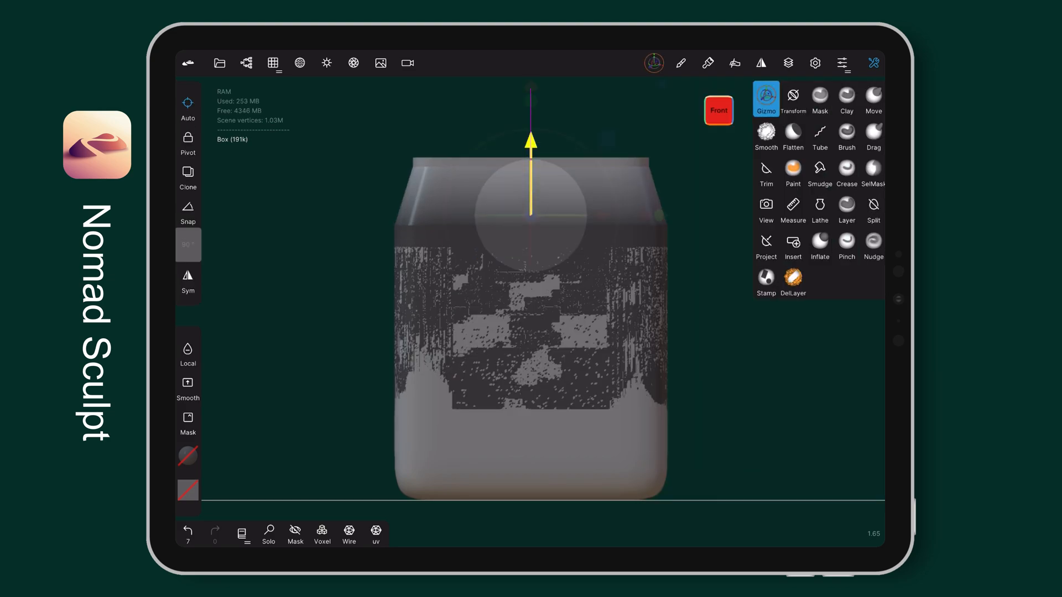
{"action": "left_click", "coordinate": [792, 99]}
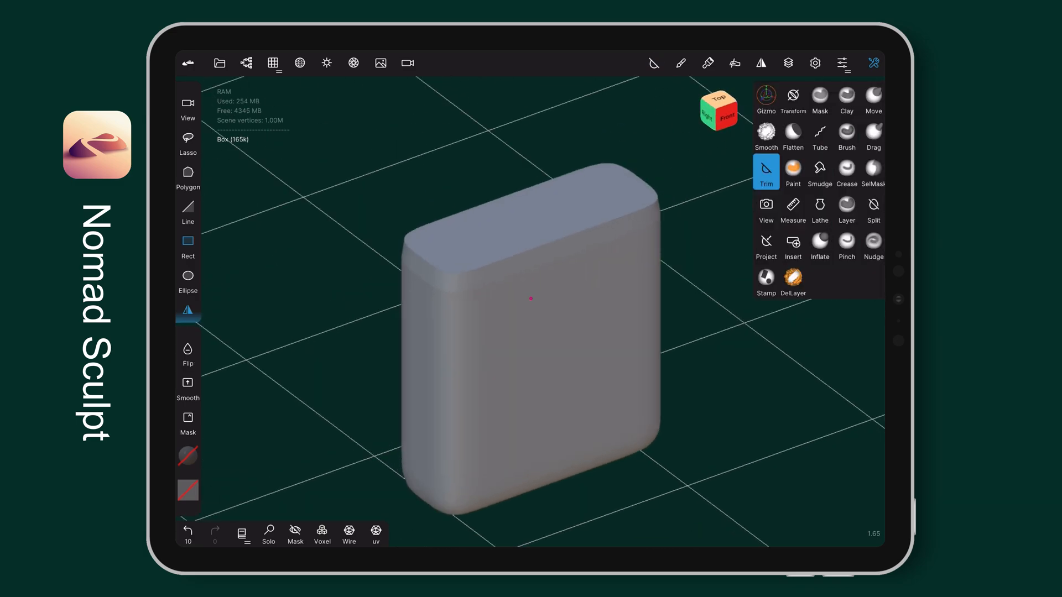
{"action": "left_click", "coordinate": [765, 99]}
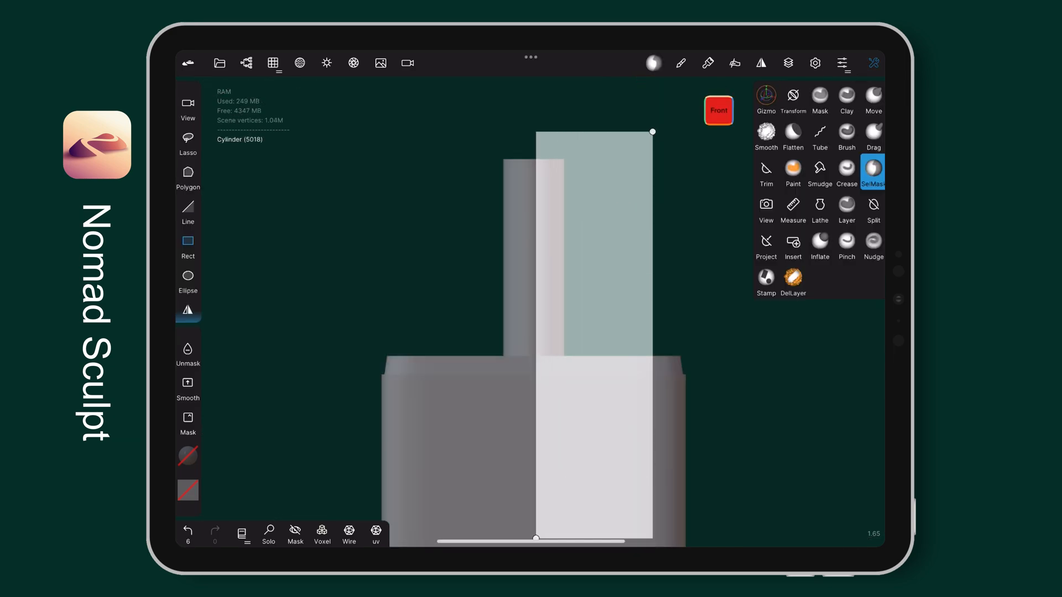
Step: Build the chimney block, wheel post and side plates from cylinders and boxes, positioned with the Gizmo
{"action": "left_click", "coordinate": [765, 99]}
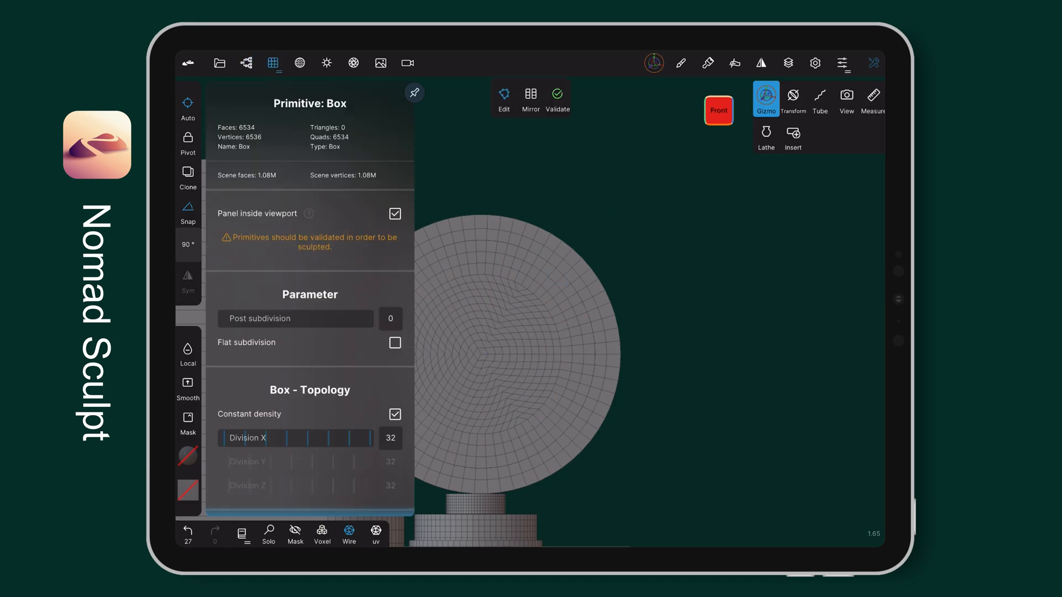
{"action": "left_click", "coordinate": [556, 99]}
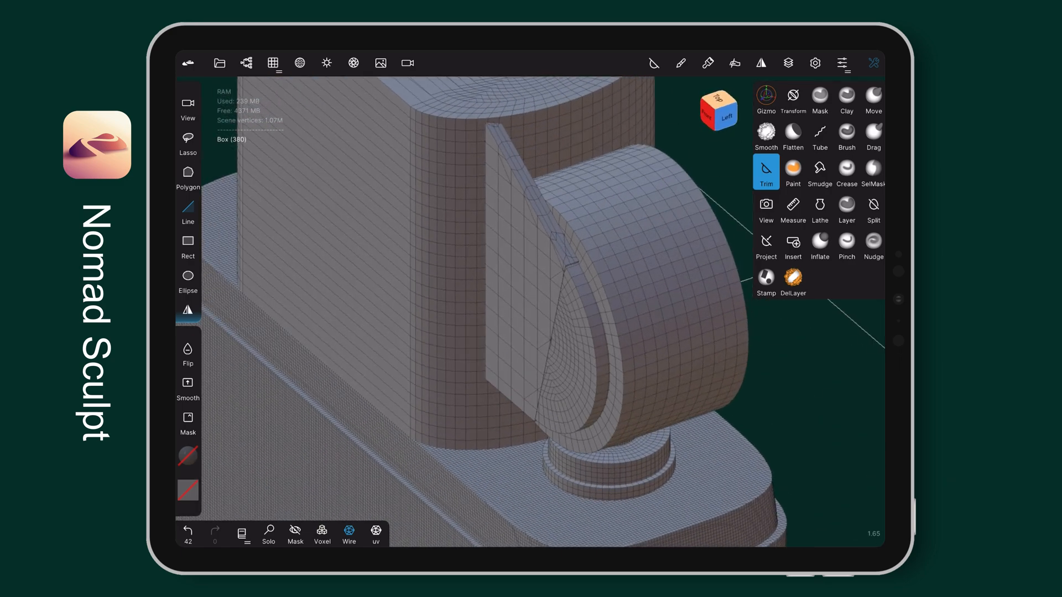
{"action": "left_click", "coordinate": [765, 98]}
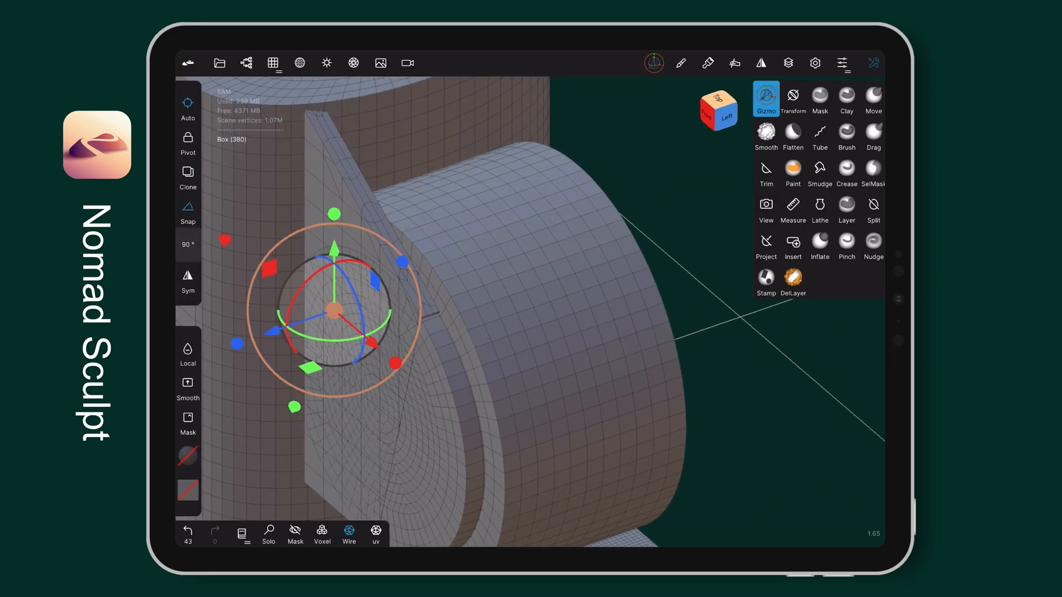
{"action": "left_click", "coordinate": [792, 99]}
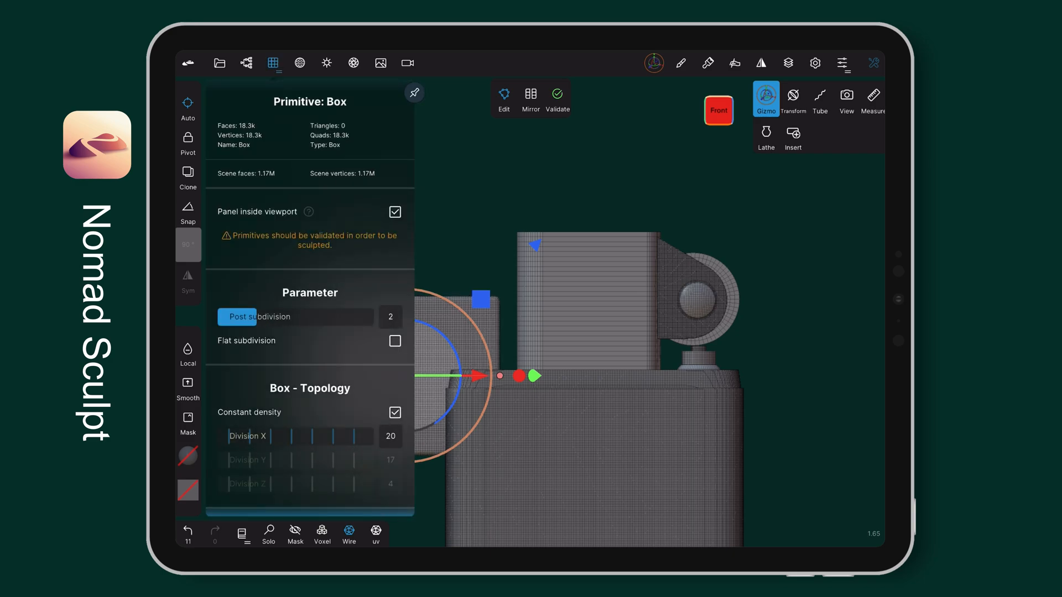
Step: Subdivide a new box, cut the curved hinge arm outline with Polygon Trim and position it on the body
{"action": "left_click", "coordinate": [557, 99]}
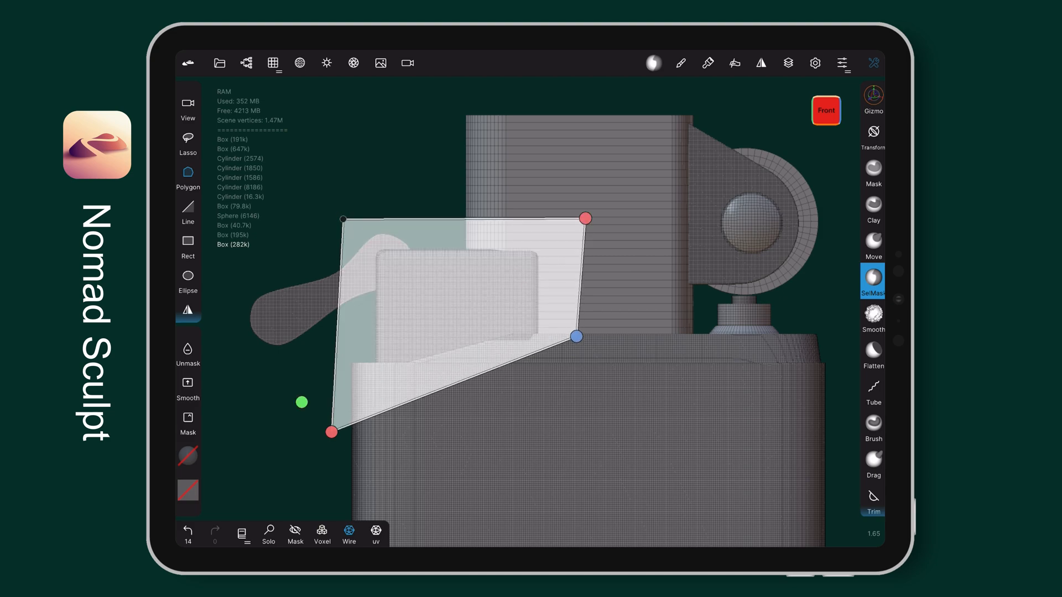
{"action": "left_click", "coordinate": [873, 97]}
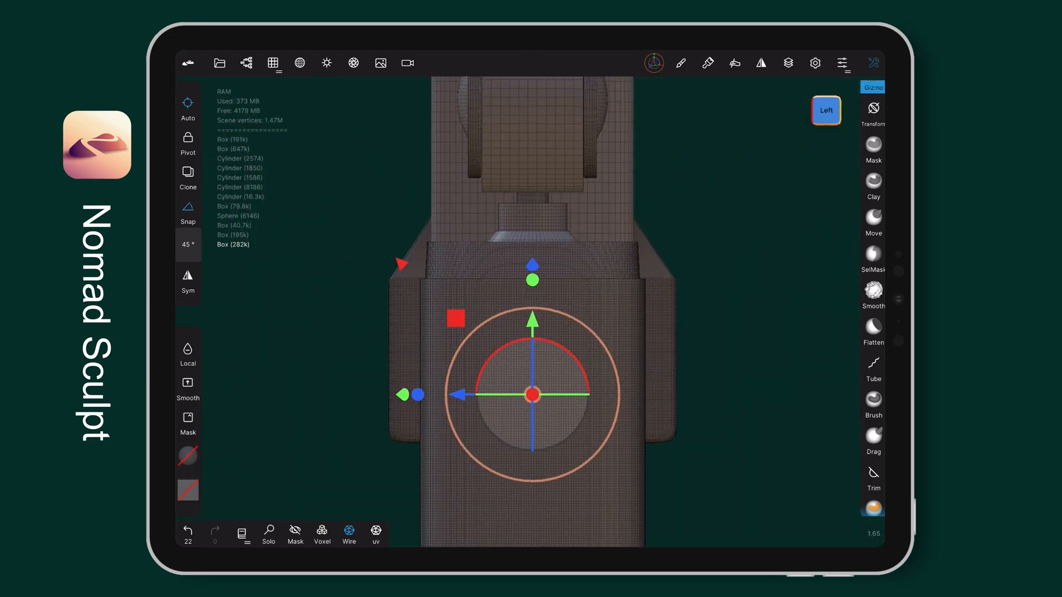
{"action": "left_click", "coordinate": [873, 475]}
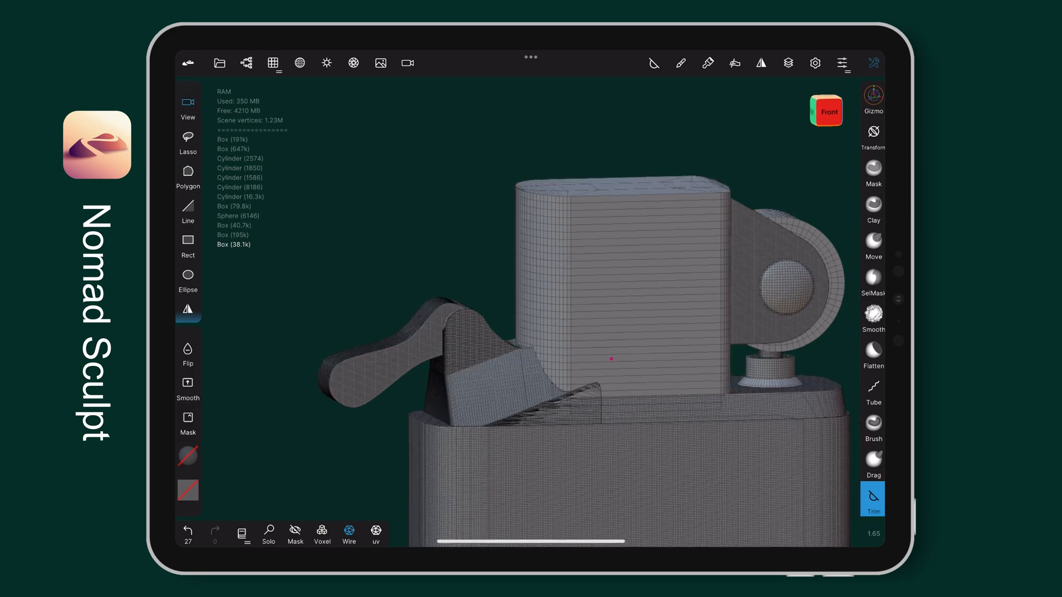
Step: Trim the hinge arm symmetrically in Right view and add a sphere at its pivot
{"action": "left_click", "coordinate": [825, 111]}
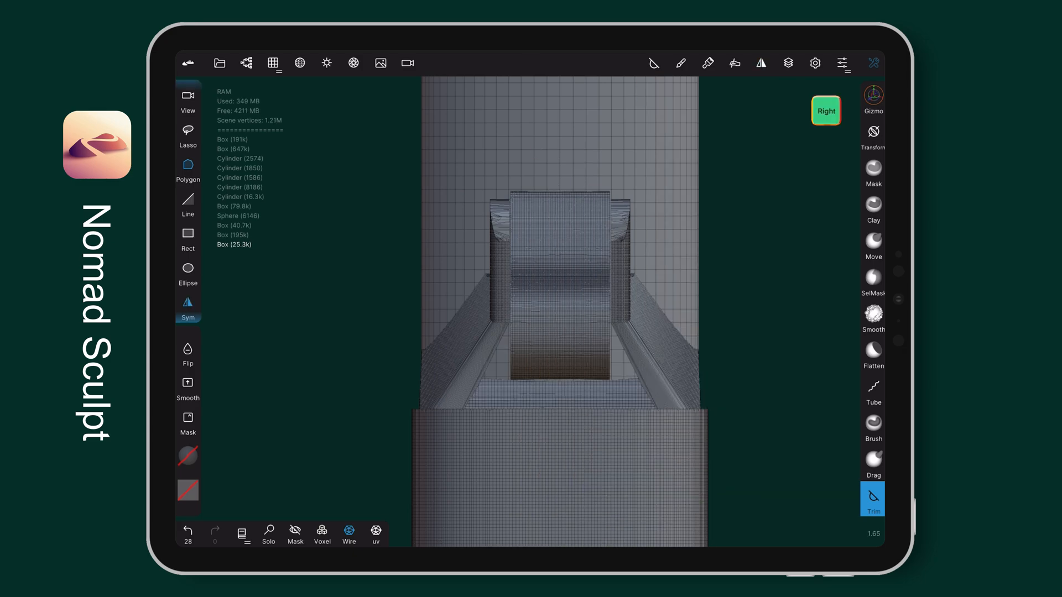
{"action": "left_click", "coordinate": [273, 63]}
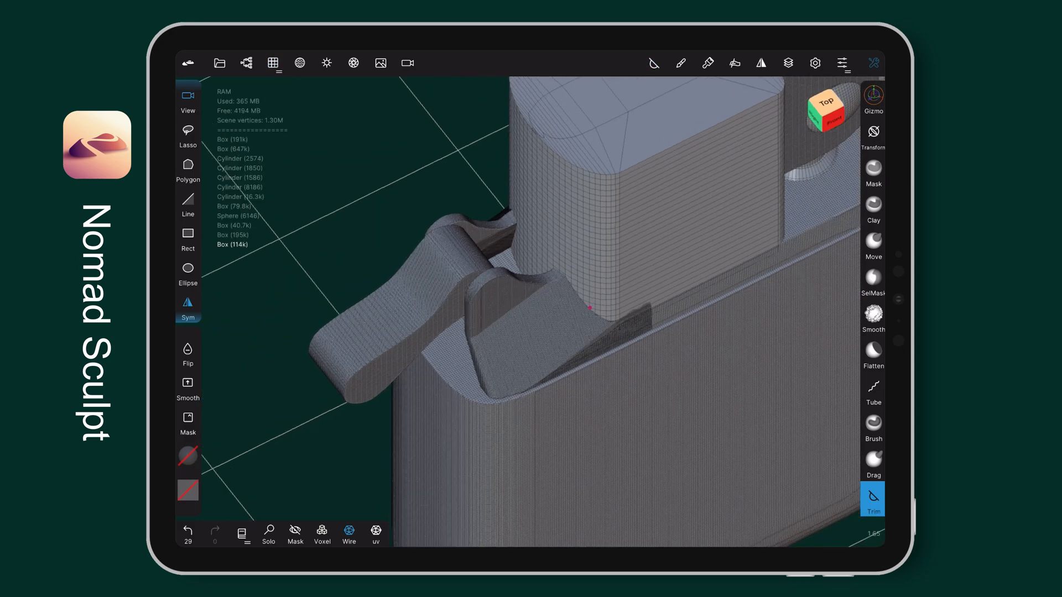
{"action": "left_click", "coordinate": [873, 98]}
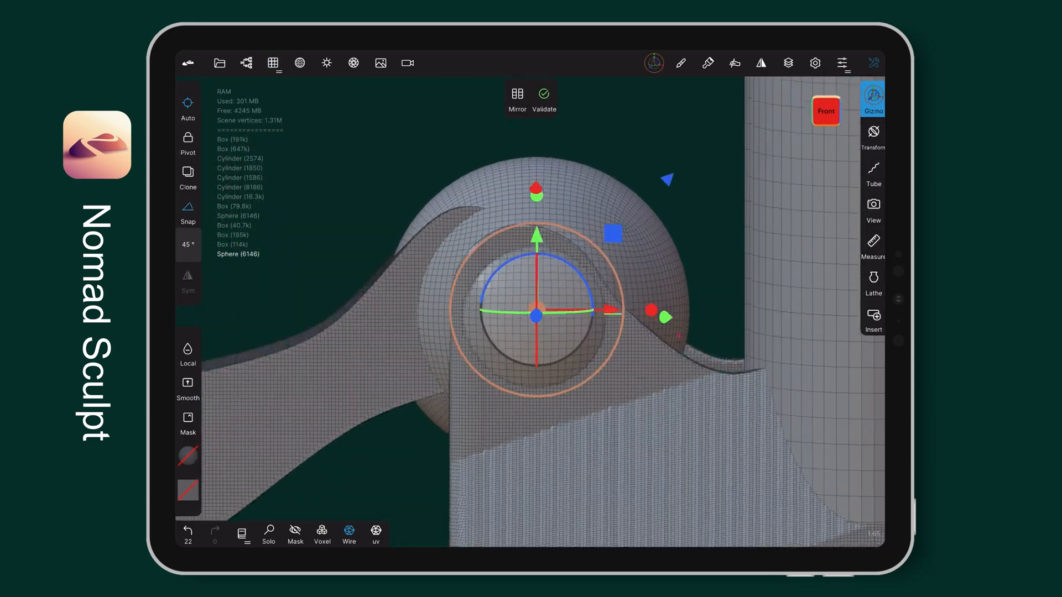
Step: Move a thin flat plate through the body near the hinge and cut it along an angled line
{"action": "left_click", "coordinate": [825, 111]}
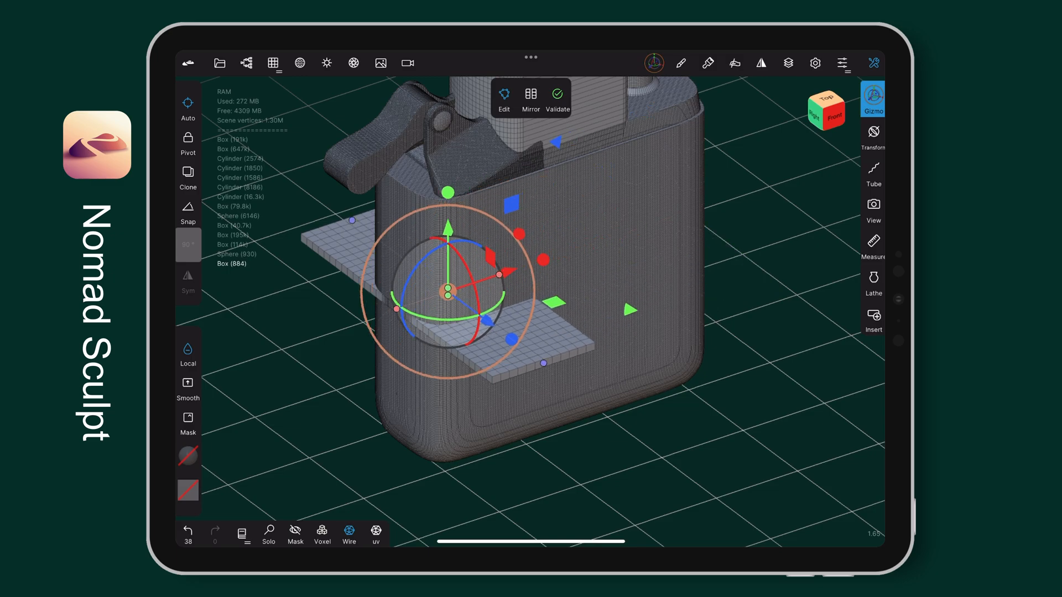
{"action": "left_click_drag", "start_coordinate": [446, 291], "coordinate": [424, 146]}
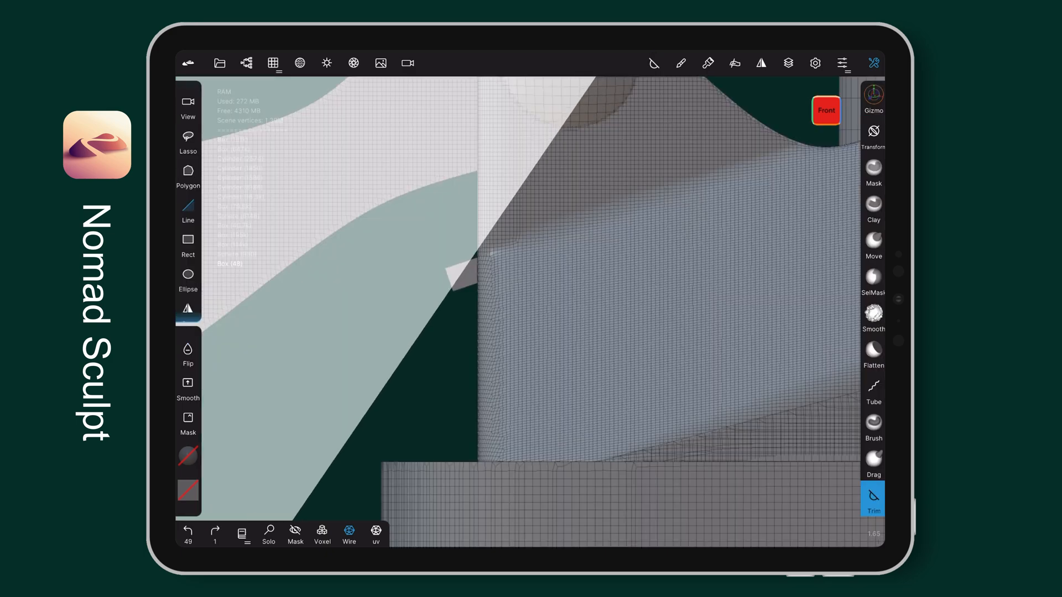
{"action": "left_click", "coordinate": [273, 63]}
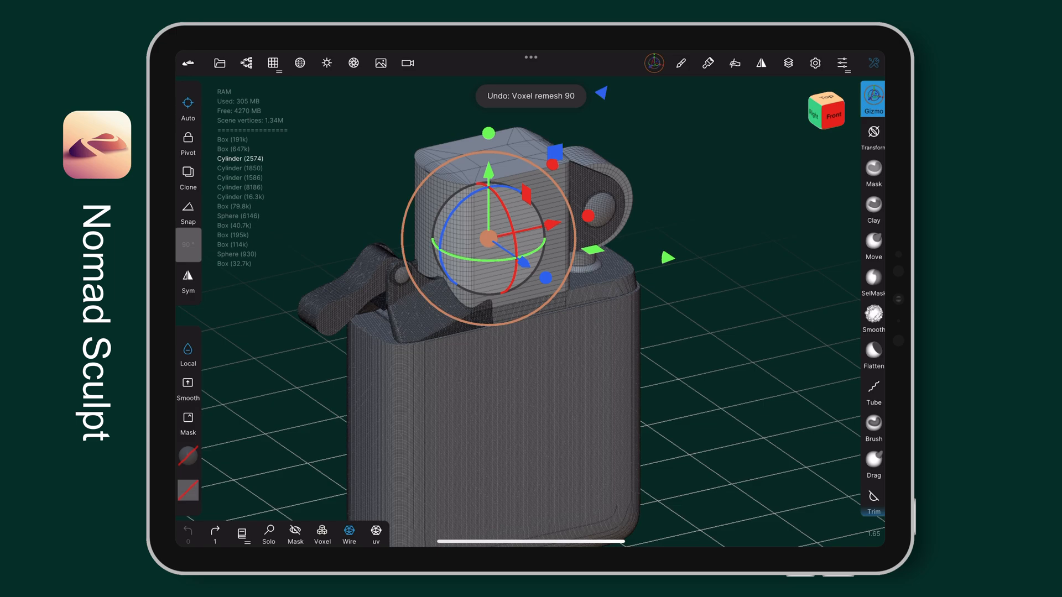
Step: Place cylinders through the chimney walls and punch round vent holes with Voxel boolean/Trim
{"action": "left_click", "coordinate": [273, 63]}
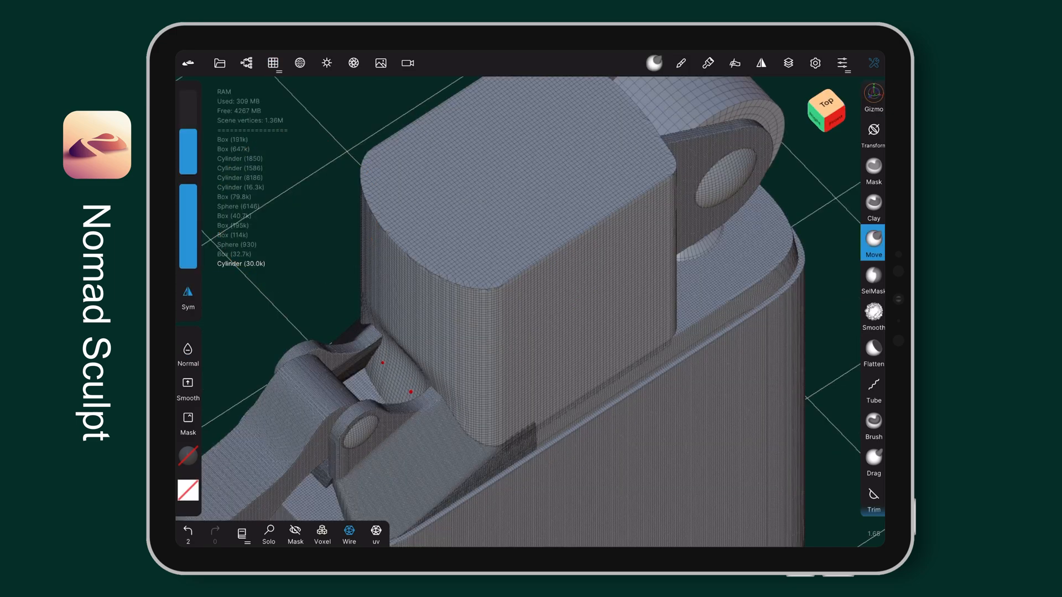
{"action": "left_click", "coordinate": [872, 169]}
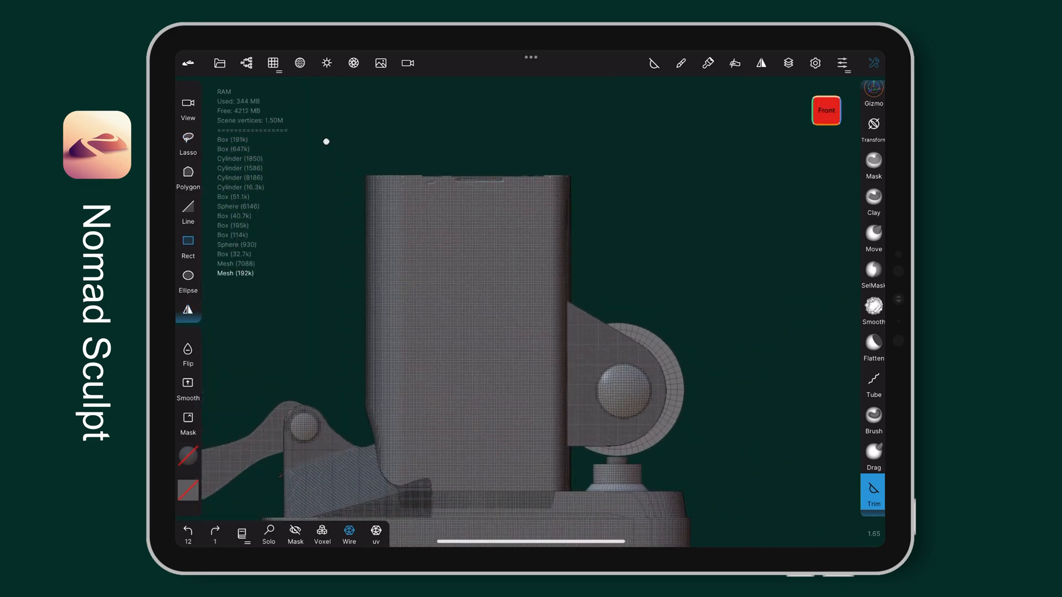
{"action": "left_click_drag", "start_coordinate": [325, 141], "coordinate": [713, 292]}
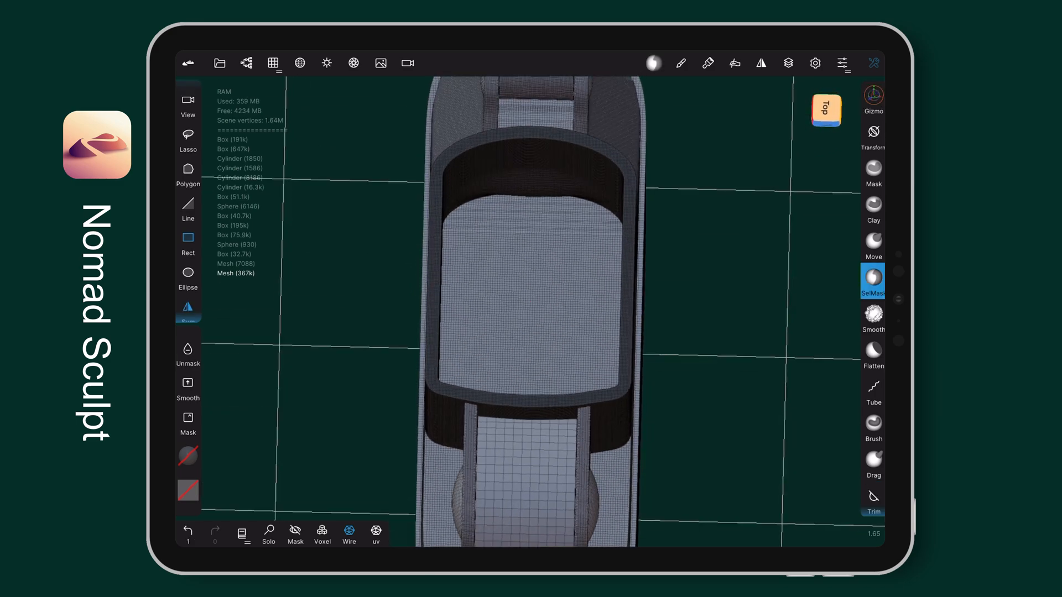
{"action": "left_click_drag", "start_coordinate": [372, 133], "coordinate": [671, 313]}
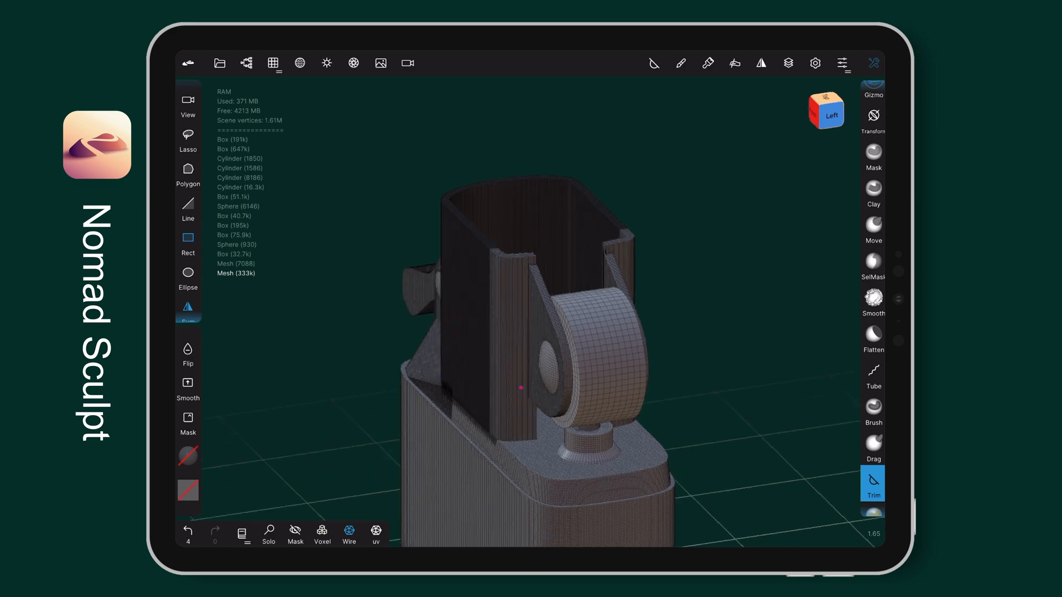
{"action": "left_click", "coordinate": [873, 265]}
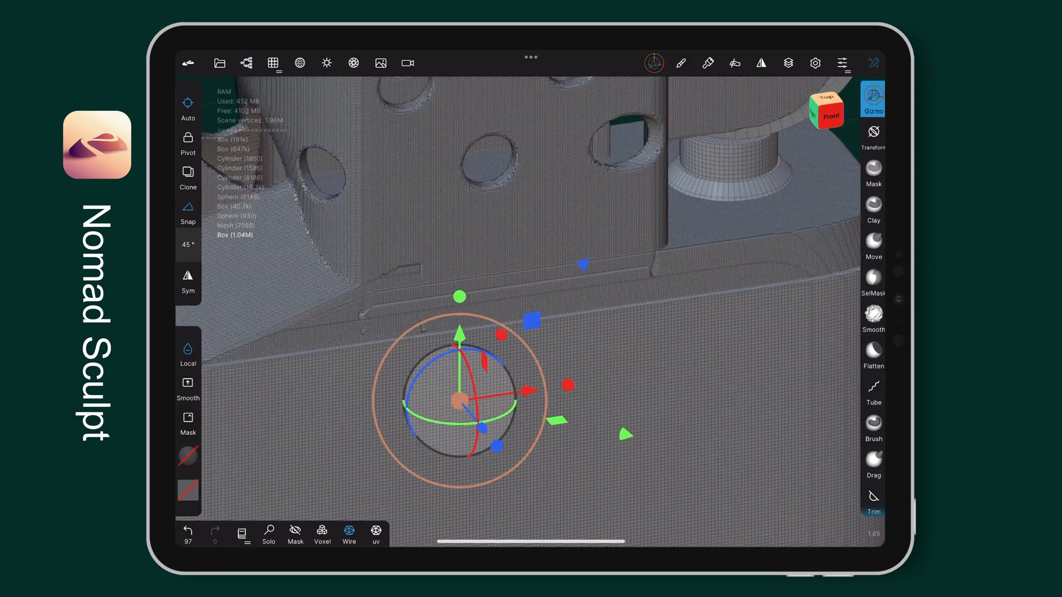
Step: Smooth the case seam and voxel remesh at resolution 332 with Keep sharp edges on
{"action": "left_click", "coordinate": [873, 316]}
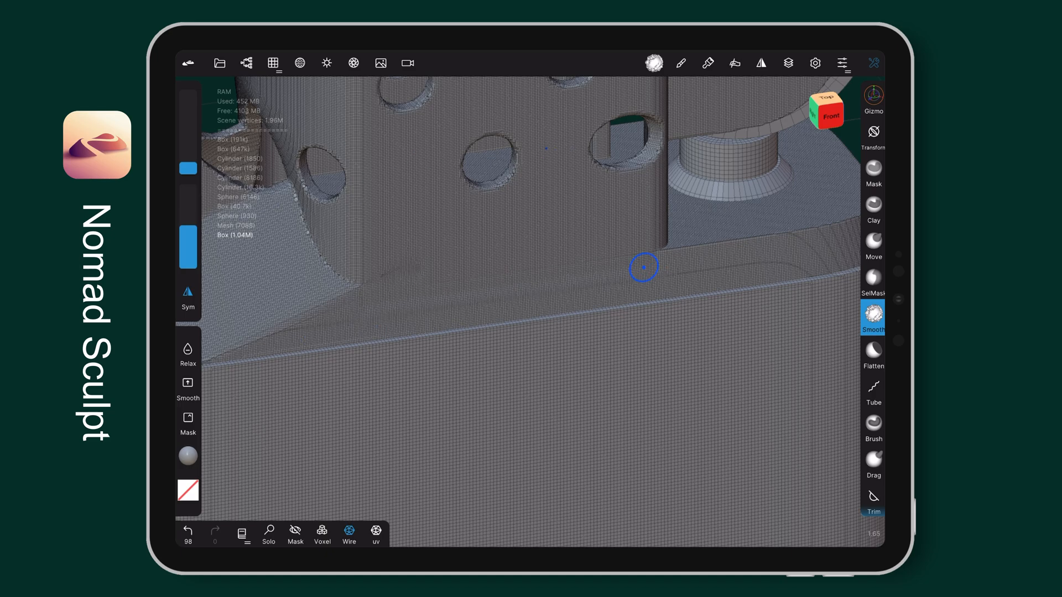
{"action": "left_click_drag", "start_coordinate": [644, 265], "coordinate": [826, 306]}
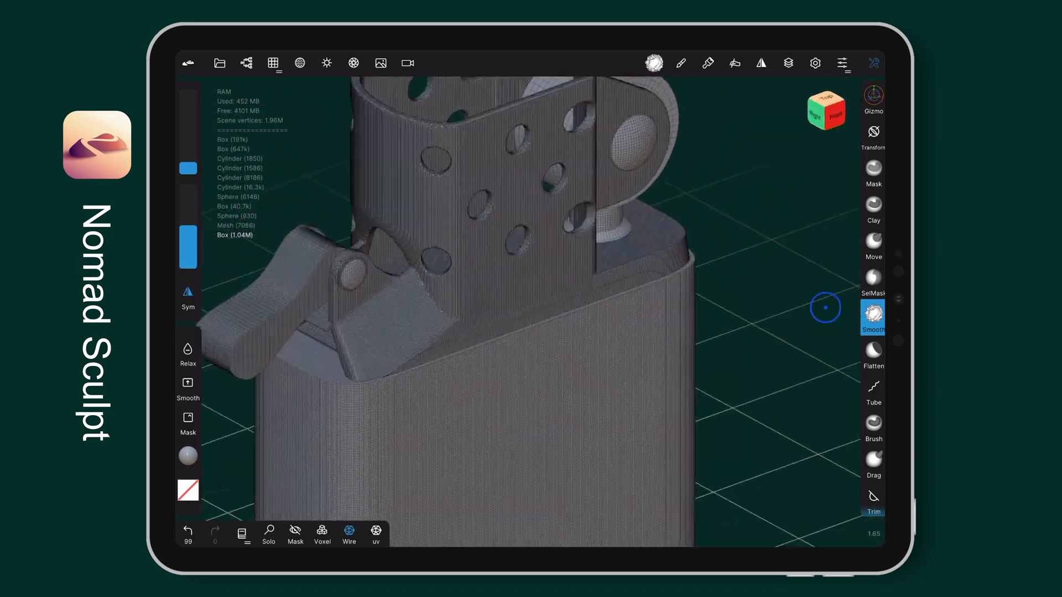
{"action": "left_click", "coordinate": [272, 63]}
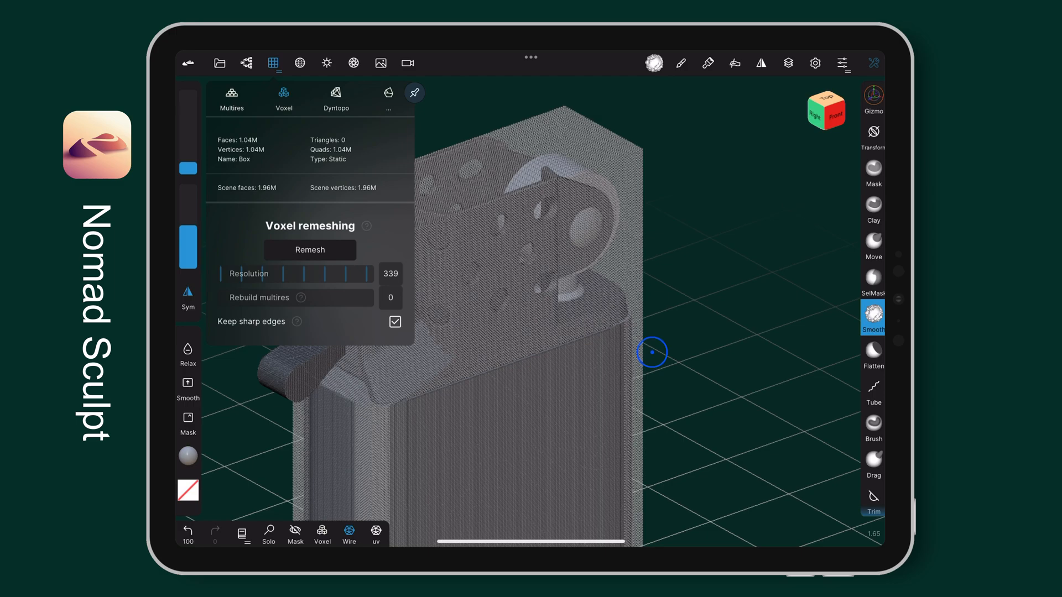
{"action": "left_click", "coordinate": [309, 250]}
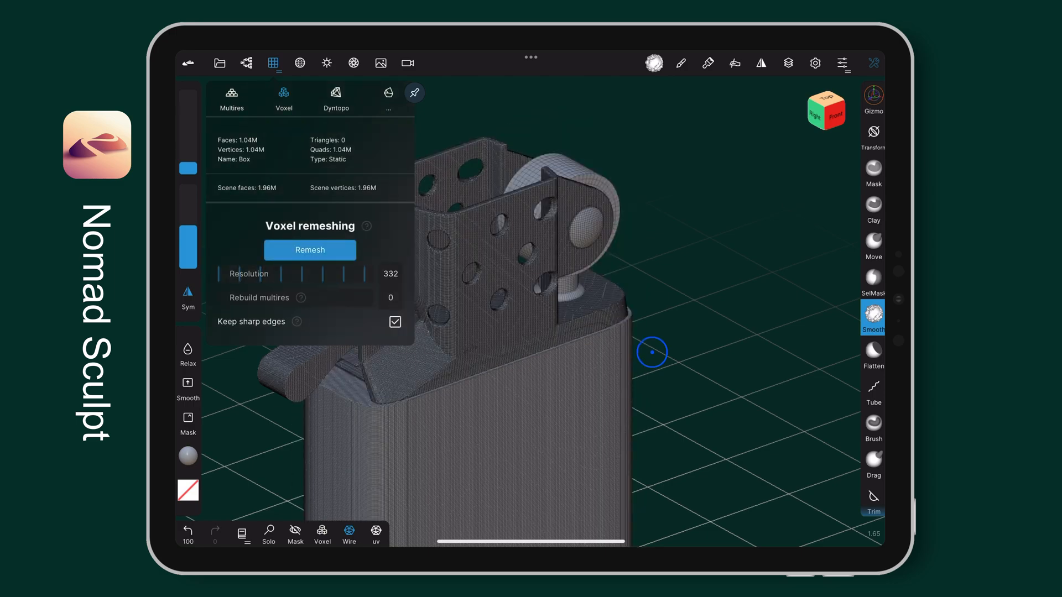
{"action": "left_click", "coordinate": [309, 250]}
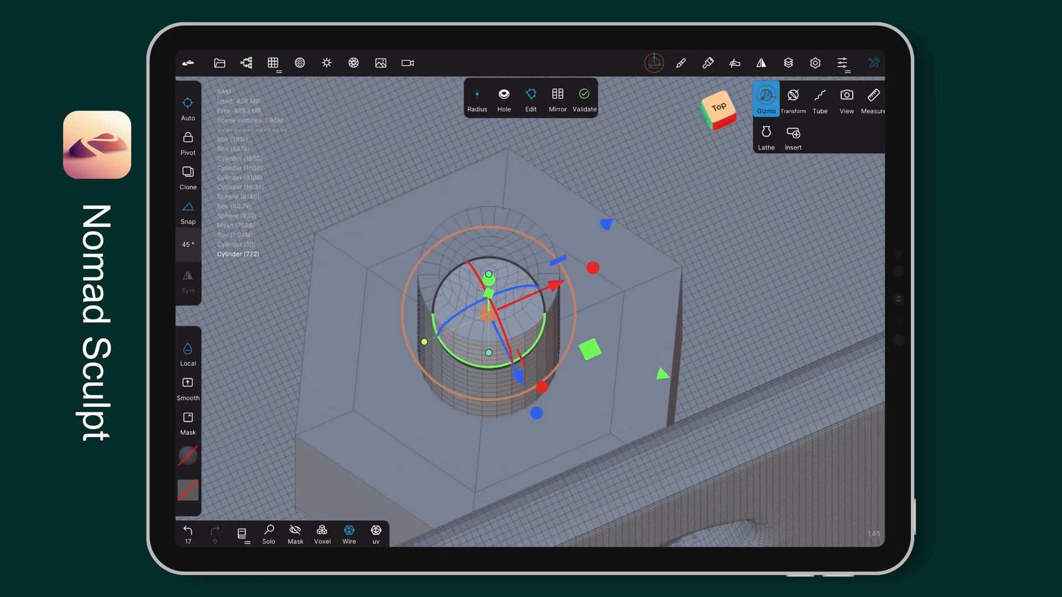
Step: Shrink the new cylinder's radius on top of the hexagonal block using the Radius handle
{"action": "left_click", "coordinate": [272, 63]}
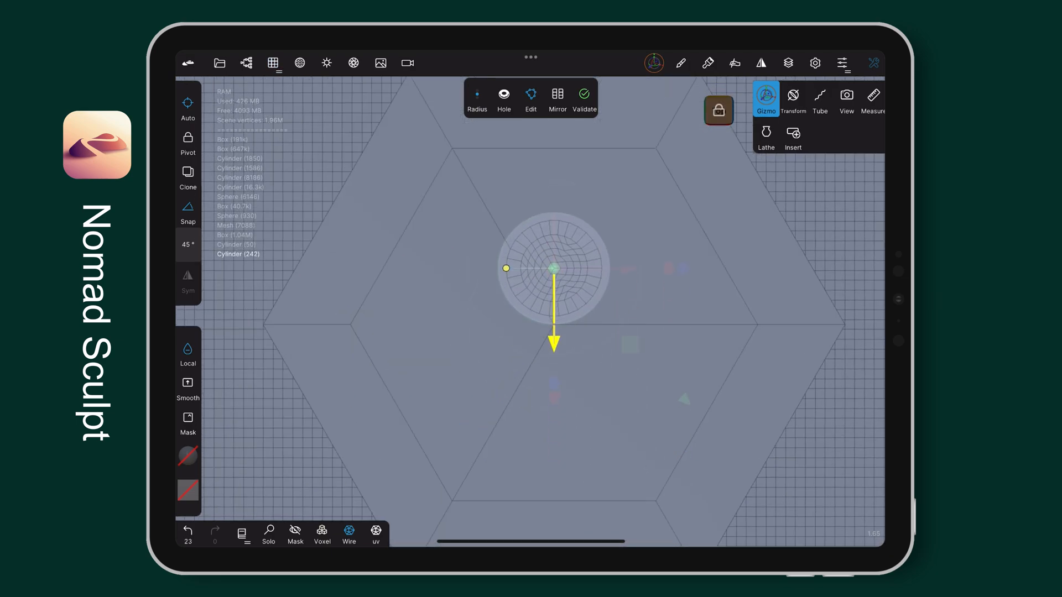
{"action": "left_click_drag", "start_coordinate": [555, 267], "coordinate": [656, 267]}
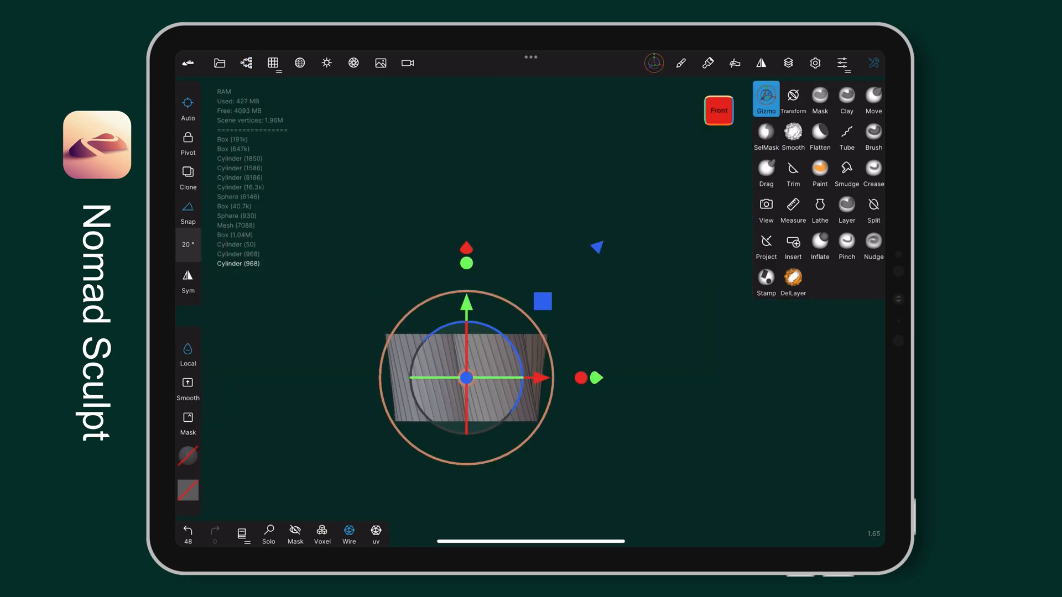
Step: Create the twisted 'core' cylinder and move it upright into the chimney with the Gizmo
{"action": "left_click", "coordinate": [247, 63]}
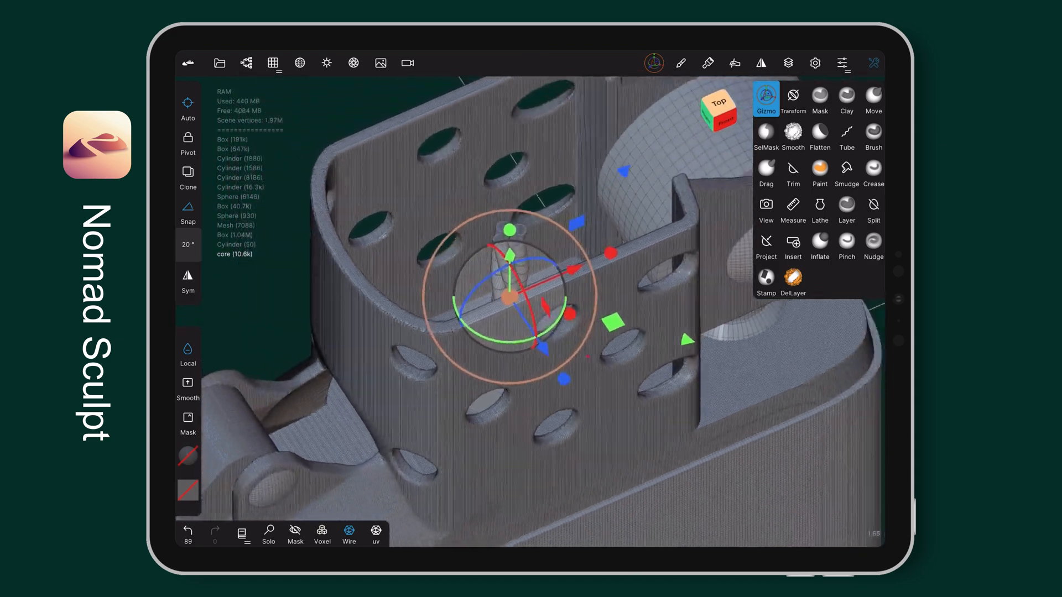
{"action": "left_click", "coordinate": [273, 63]}
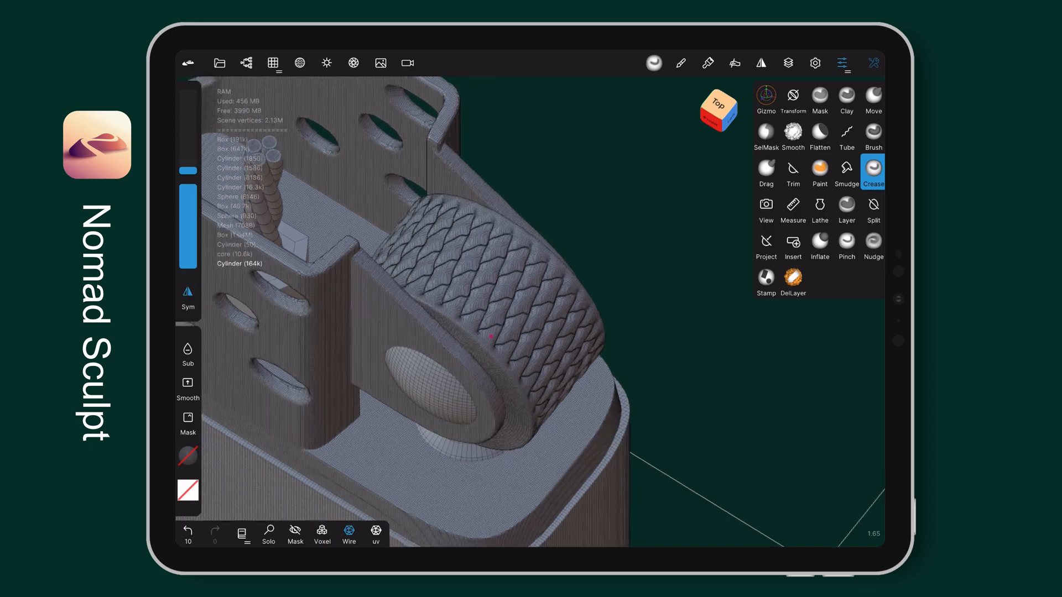
Step: Subdivide the wheel cylinder and crease a diamond knurl pattern around its rim
{"action": "left_click", "coordinate": [766, 101]}
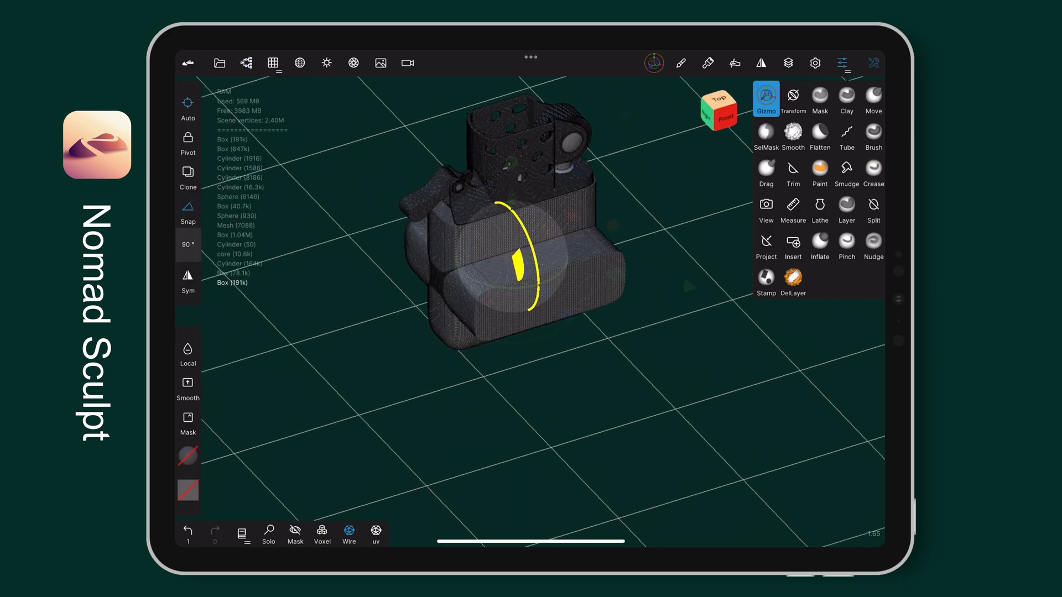
Step: Rotate the base plate 90° with the Gizmo so it lies flat under the lighter
{"action": "left_click", "coordinate": [792, 98]}
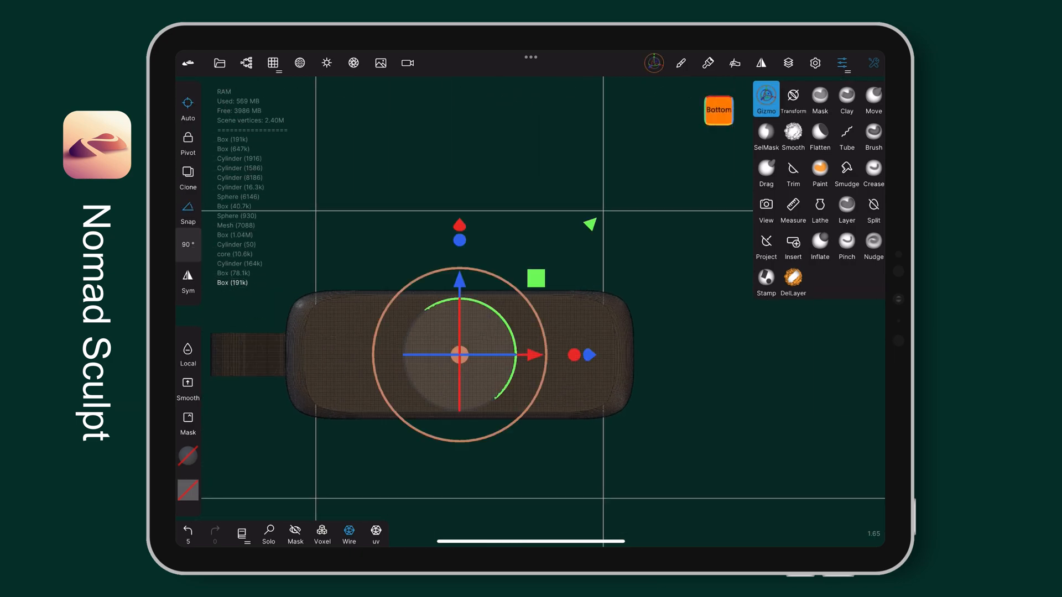
{"action": "left_click", "coordinate": [717, 110]}
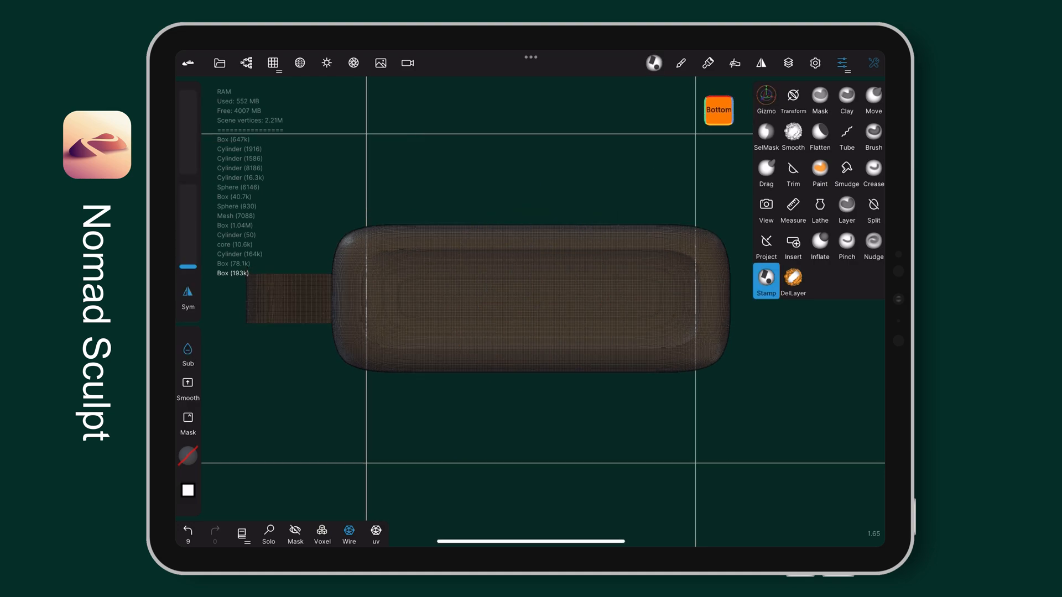
Step: Flatten the Stamp brush falloff curve almost completely
{"action": "left_click", "coordinate": [765, 277]}
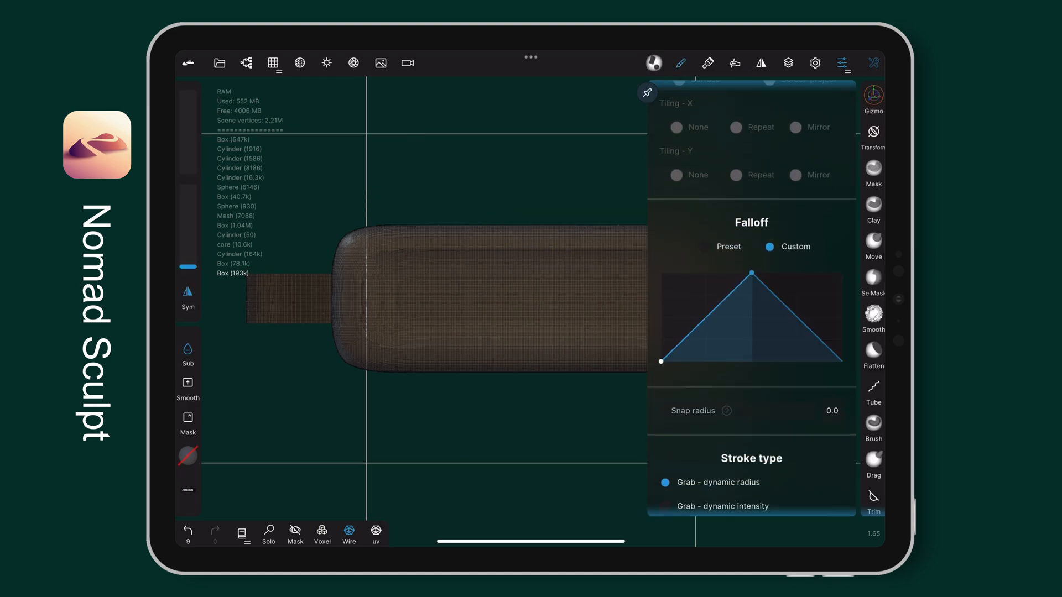
{"action": "left_click_drag", "start_coordinate": [752, 270], "coordinate": [752, 350]}
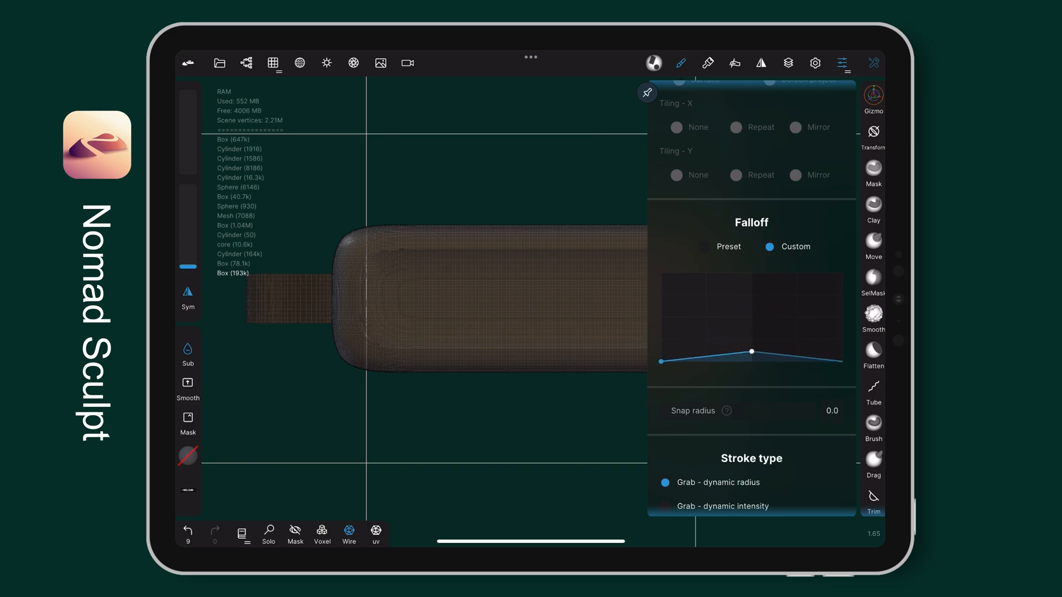
{"action": "left_click_drag", "start_coordinate": [751, 350], "coordinate": [751, 352]}
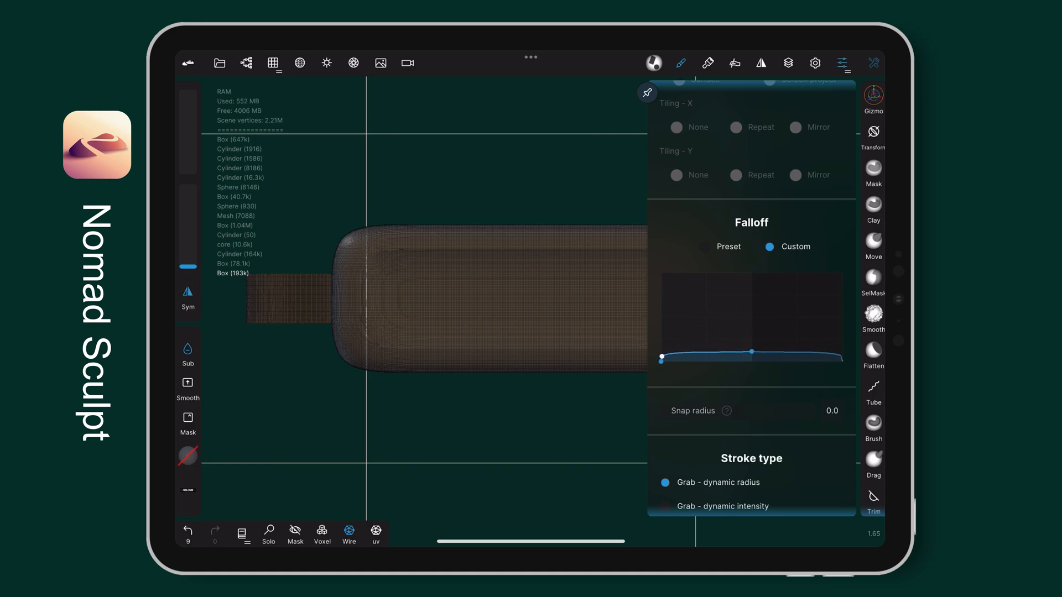
Step: Subdivide the plate to 3.10M vertices and stamp the raised text alpha onto it
{"action": "left_click", "coordinate": [874, 63]}
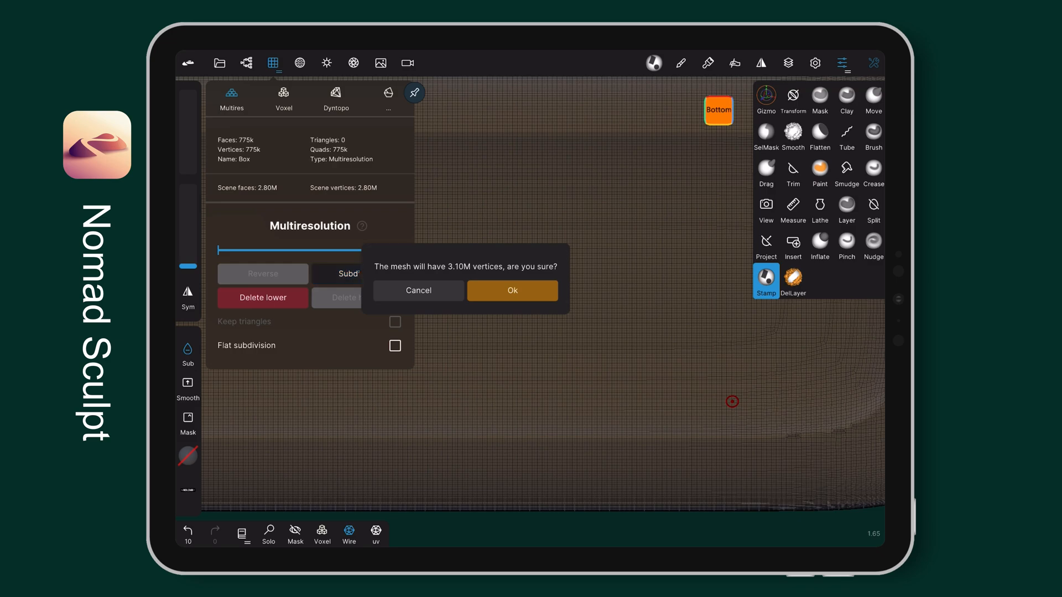
{"action": "left_click", "coordinate": [512, 289]}
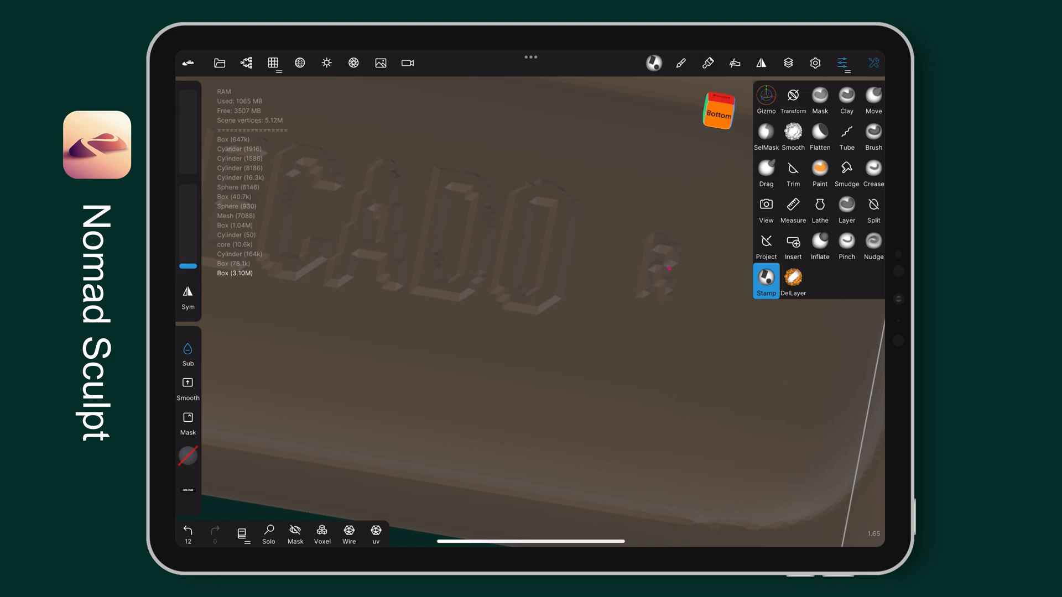
{"action": "left_click", "coordinate": [765, 100]}
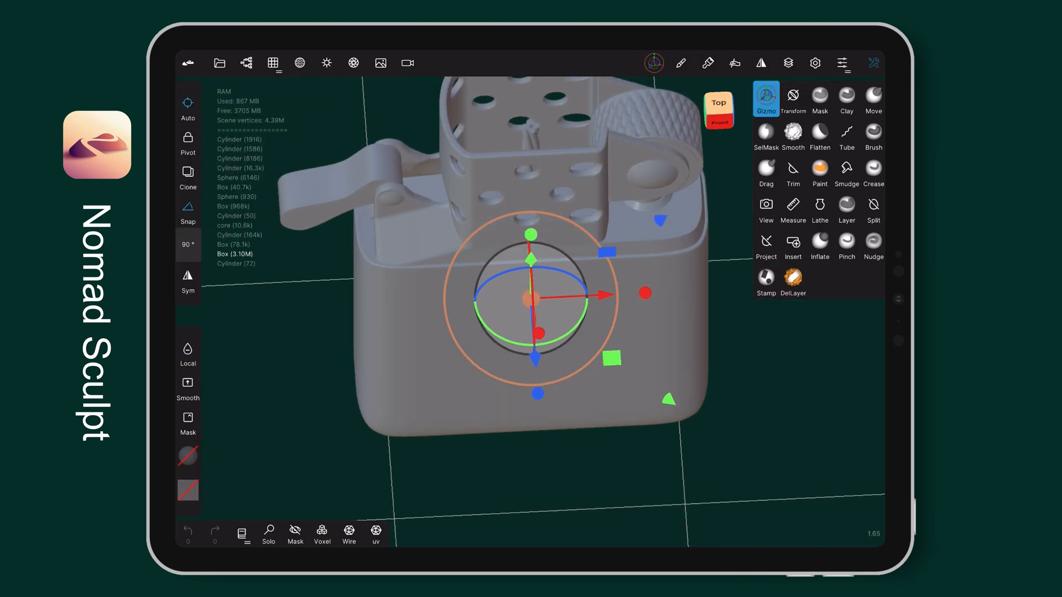
Step: Select the lighter case mesh and inspect it in front view
{"action": "left_click", "coordinate": [819, 98]}
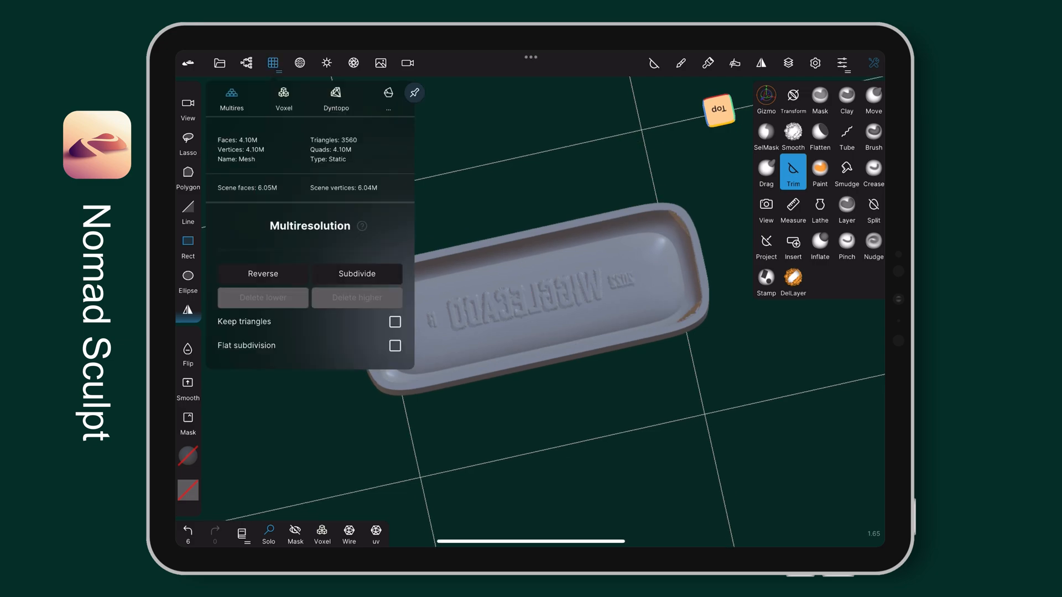
{"action": "left_click", "coordinate": [283, 95]}
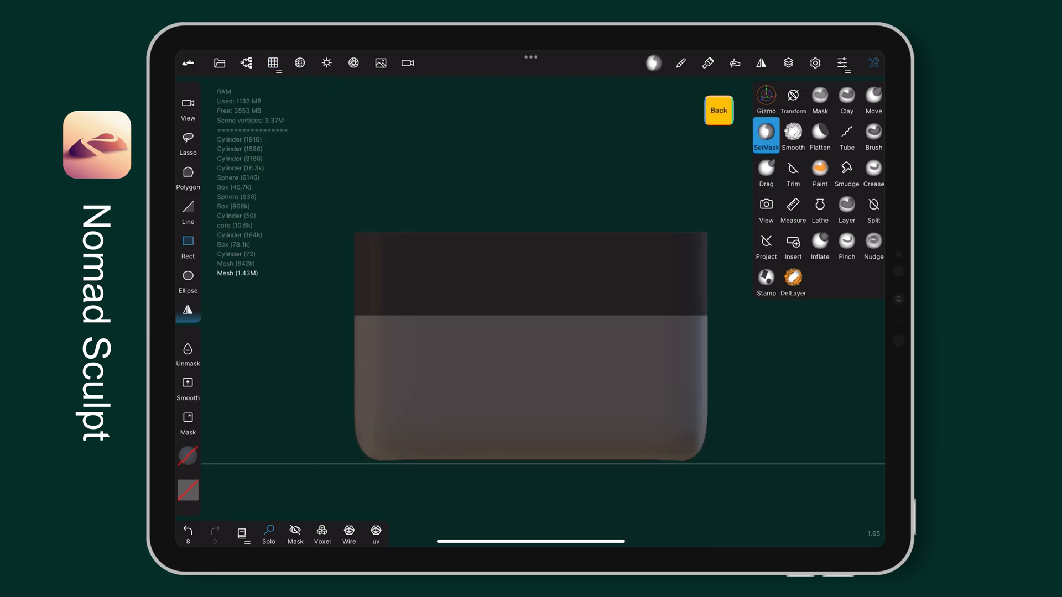
{"action": "left_click", "coordinate": [765, 98]}
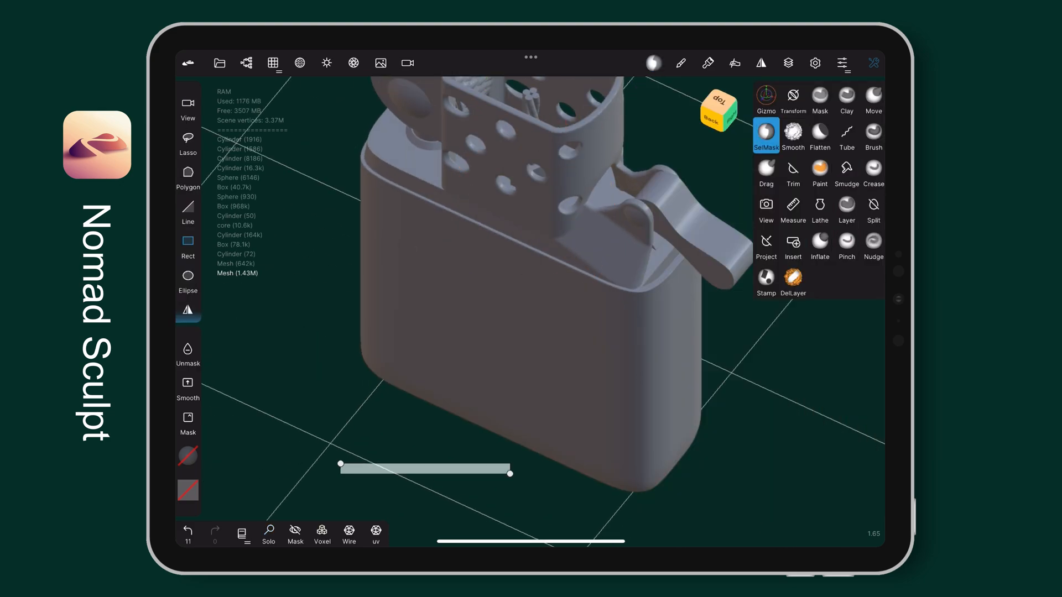
{"action": "left_click", "coordinate": [766, 97]}
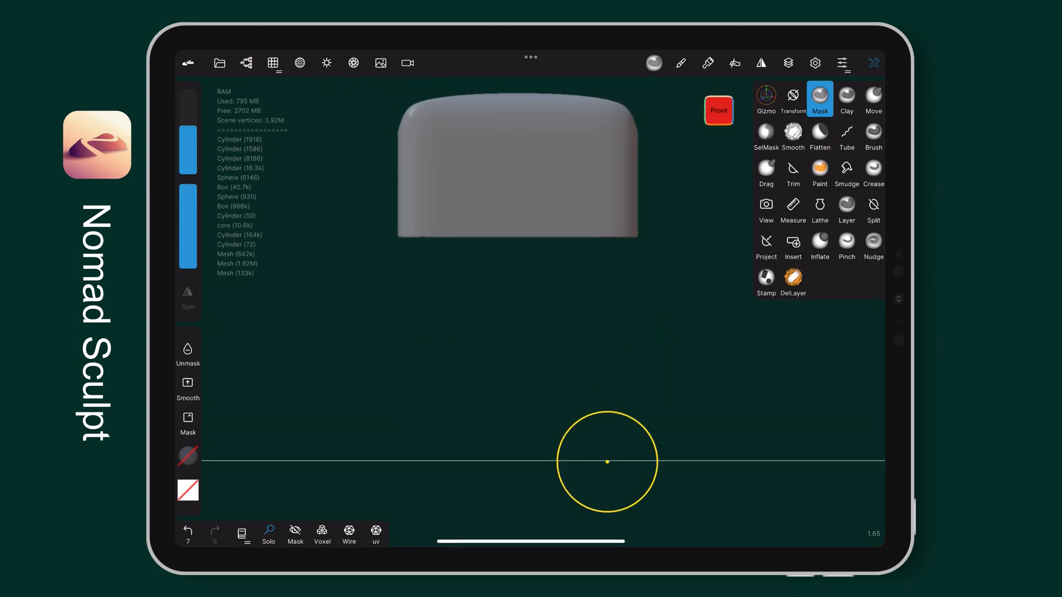
Step: Split the lid shell from the case along a line and enable Pivot editing
{"action": "left_click", "coordinate": [792, 169]}
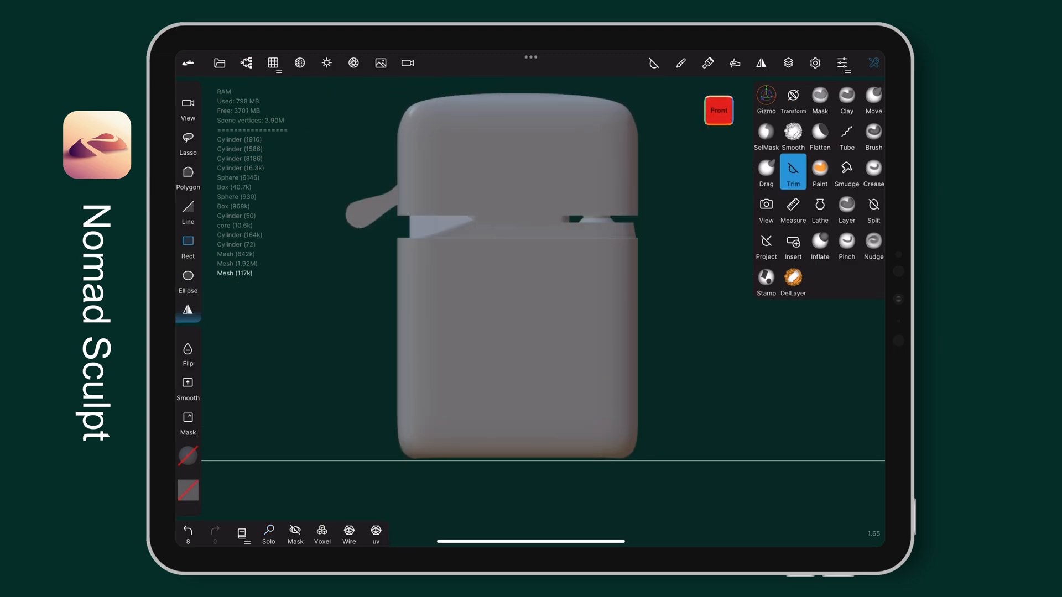
{"action": "left_click", "coordinate": [765, 137]}
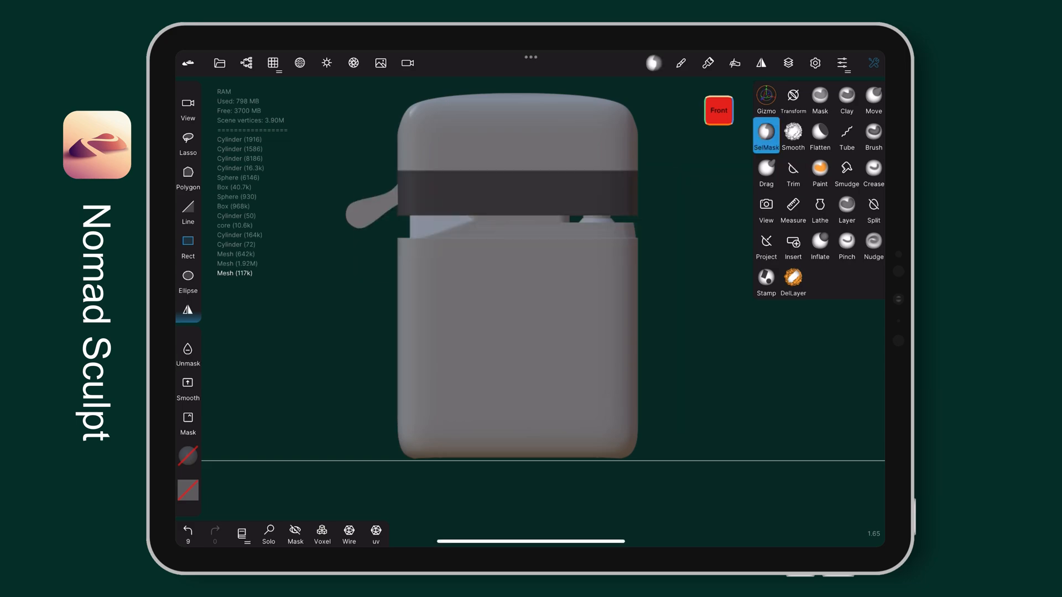
{"action": "left_click", "coordinate": [765, 99]}
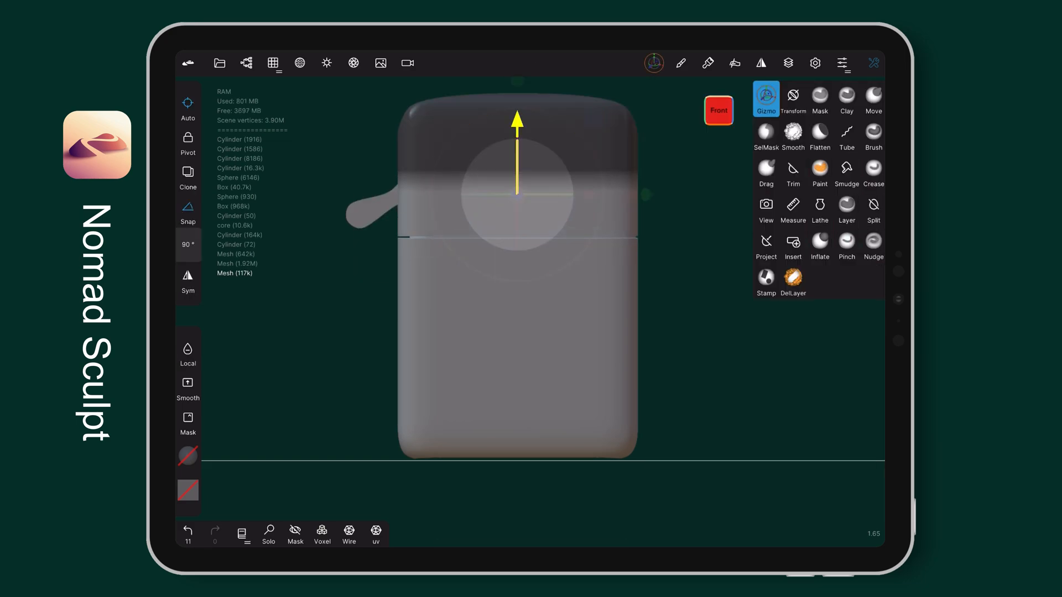
{"action": "left_click", "coordinate": [188, 143]}
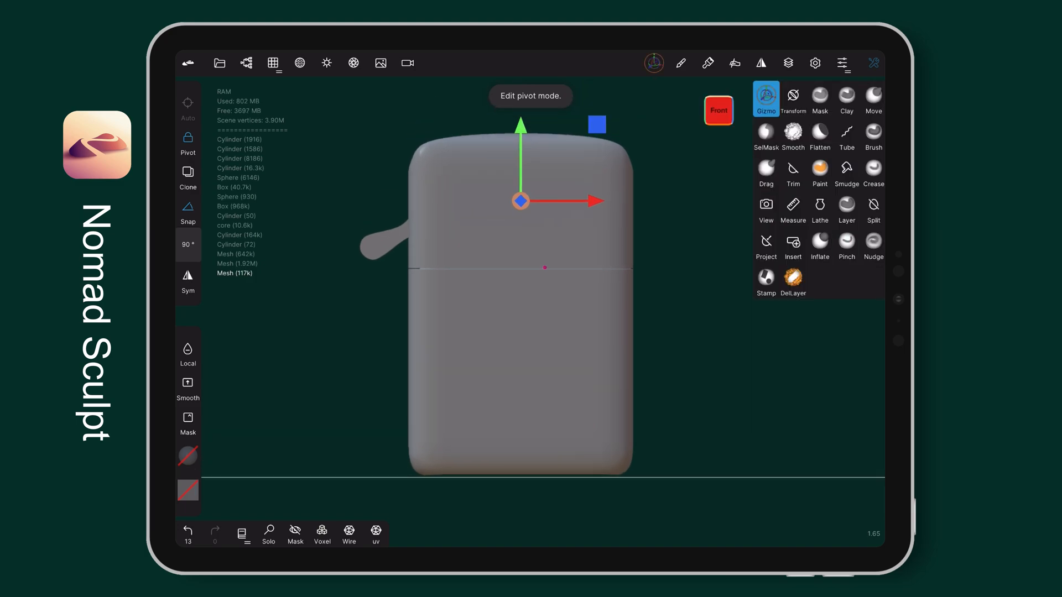
Step: Move the case pivot to the seam and validate the hinge barrel cylinder
{"action": "left_click_drag", "start_coordinate": [521, 200], "coordinate": [539, 377]}
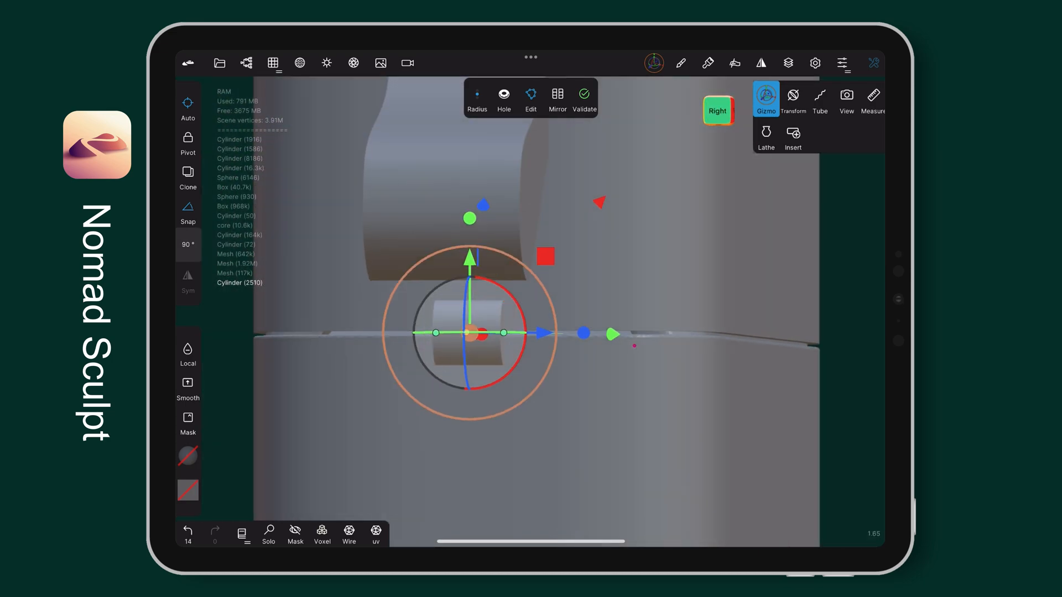
{"action": "left_click", "coordinate": [504, 92]}
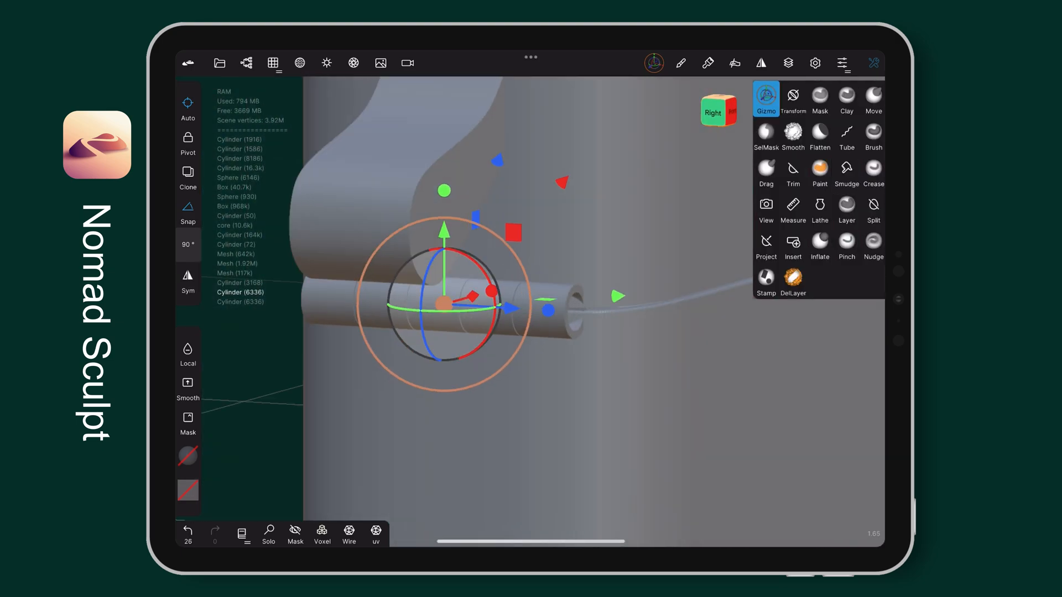
Step: Insert a thin Box near the open lid and rotate it into an angled plate
{"action": "left_click", "coordinate": [846, 138]}
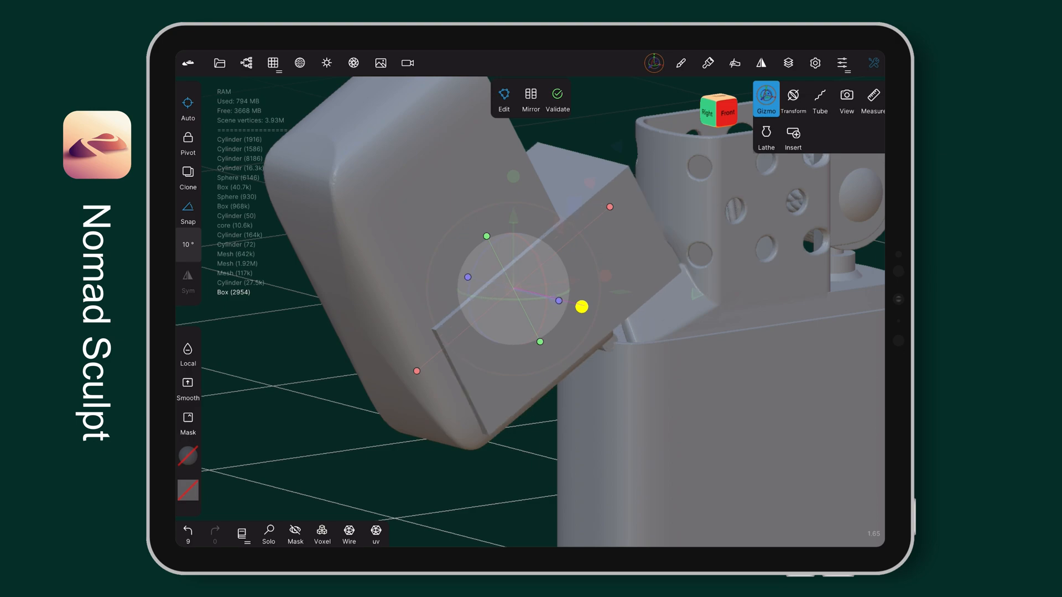
{"action": "left_click_drag", "start_coordinate": [580, 307], "coordinate": [606, 292]}
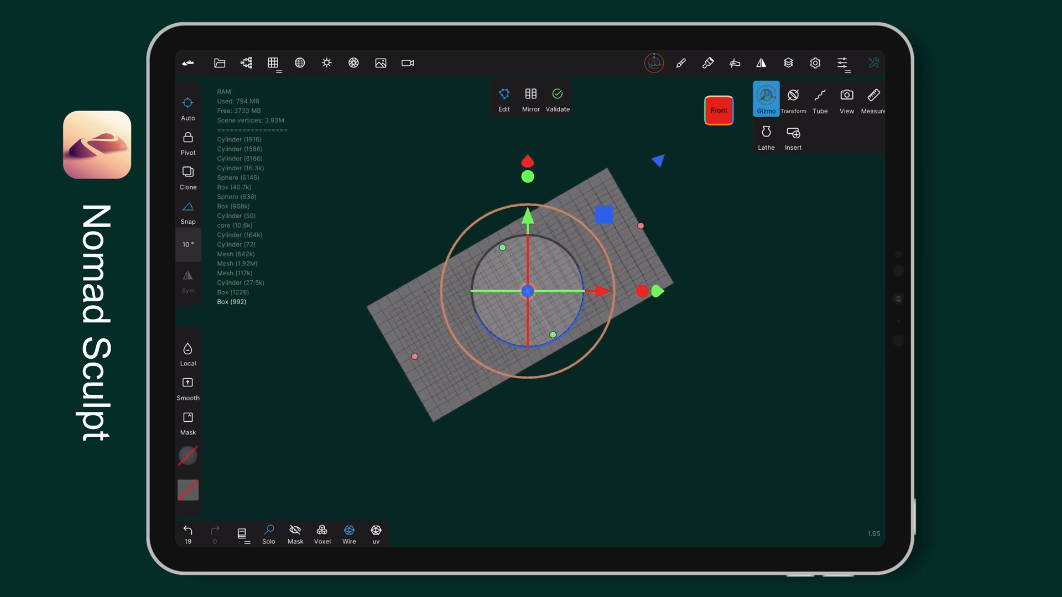
Step: Voxel Remesh the hinge plate box into dense geometry
{"action": "left_click", "coordinate": [820, 95]}
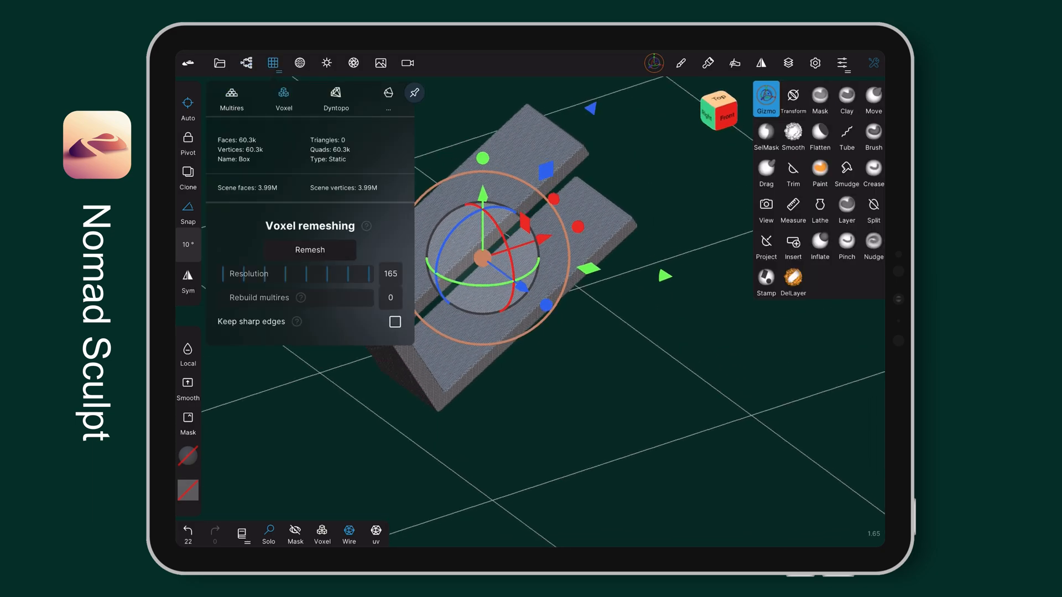
{"action": "left_click_drag", "start_coordinate": [366, 273], "coordinate": [271, 273]}
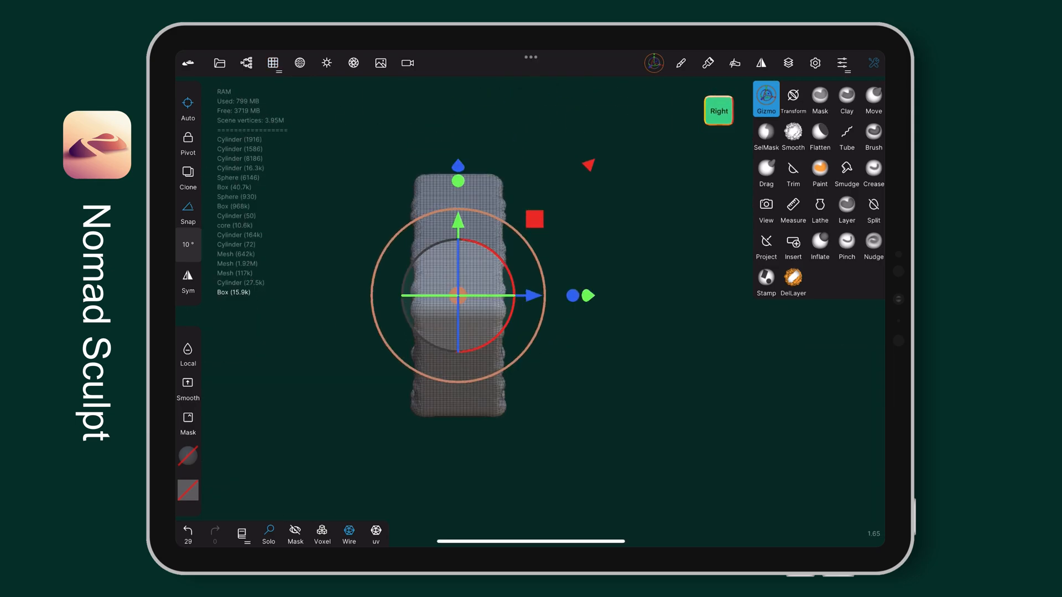
{"action": "left_click", "coordinate": [792, 171]}
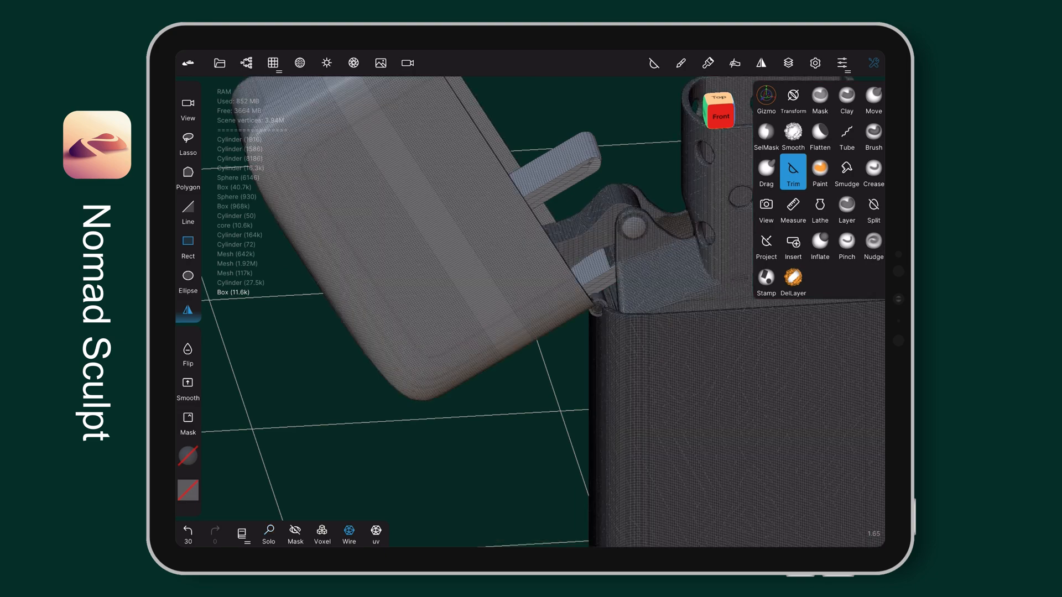
{"action": "left_click", "coordinate": [765, 99]}
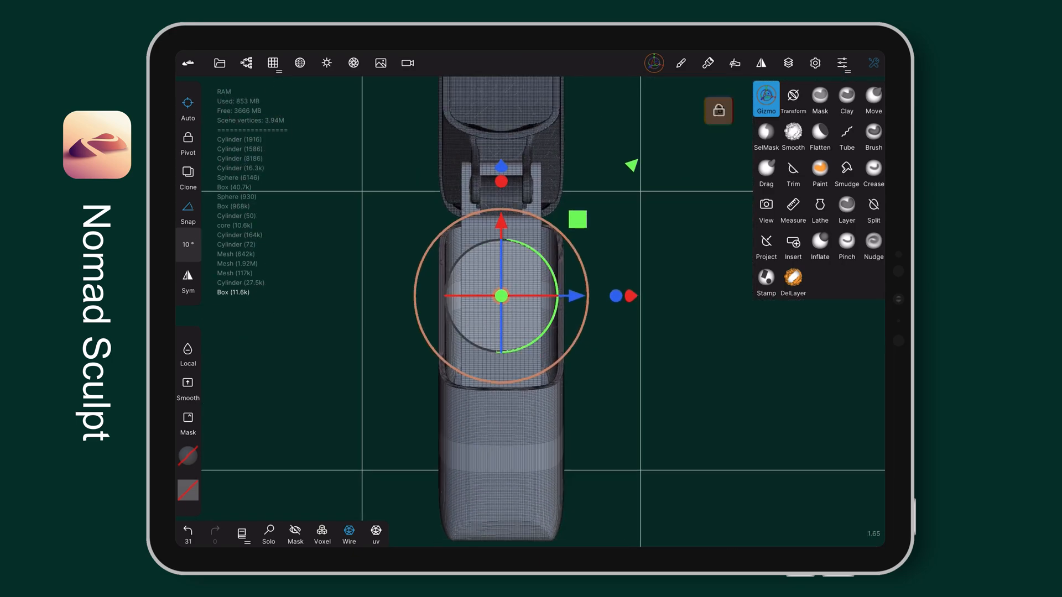
Step: Trim the plate with a Polygon cut in top view down to a tapered tab
{"action": "left_click", "coordinate": [819, 98]}
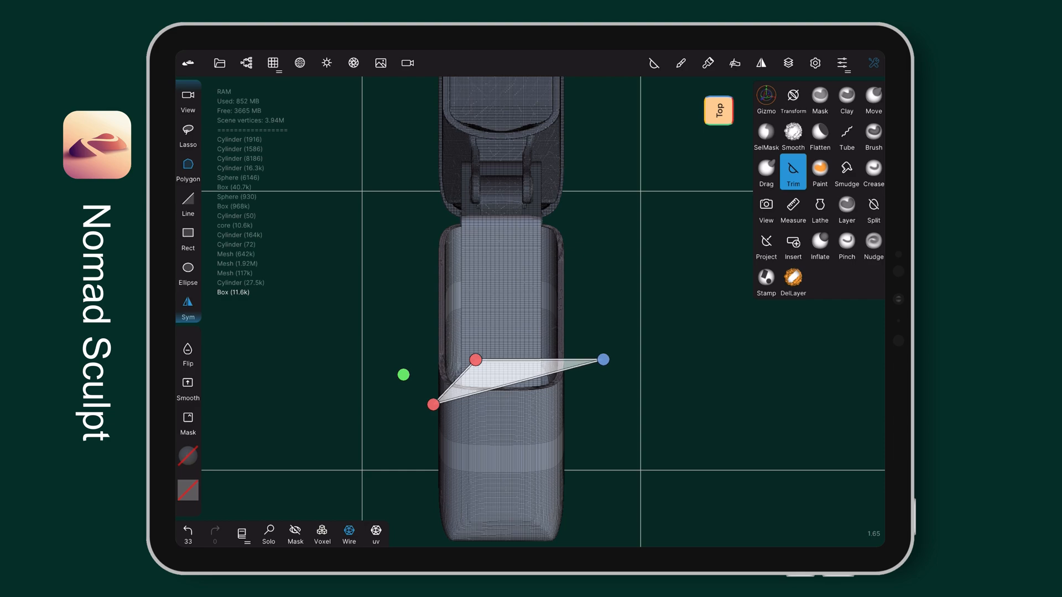
{"action": "left_click_drag", "start_coordinate": [602, 359], "coordinate": [629, 174]}
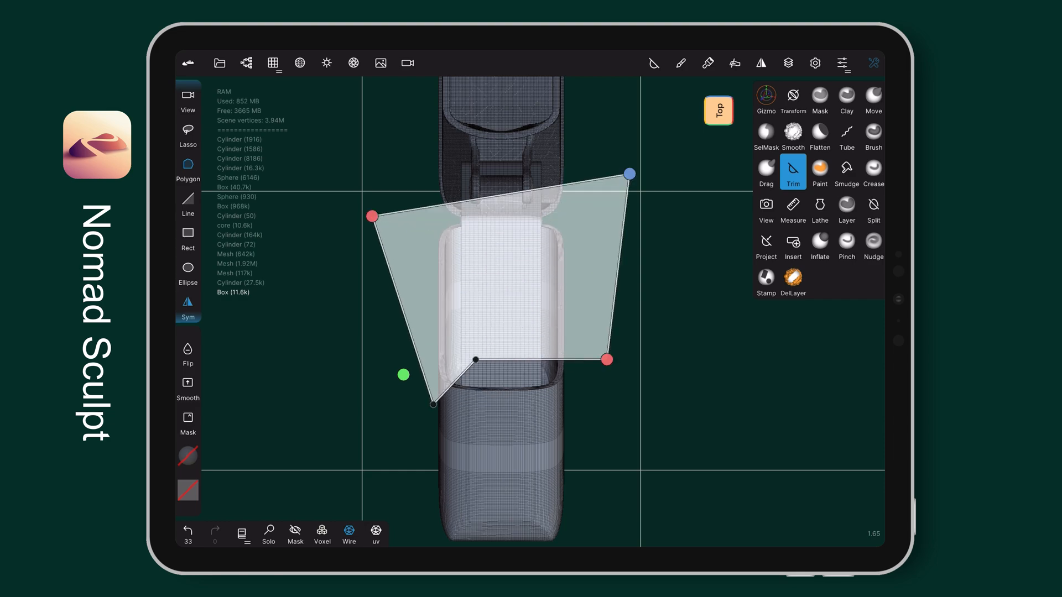
{"action": "left_click", "coordinate": [765, 137]}
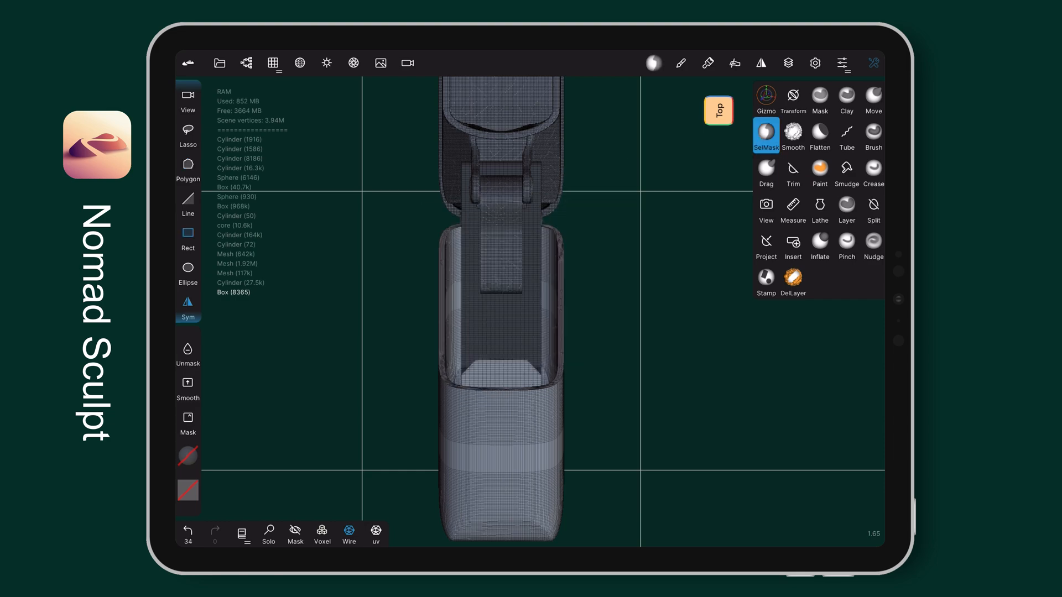
{"action": "left_click", "coordinate": [765, 99]}
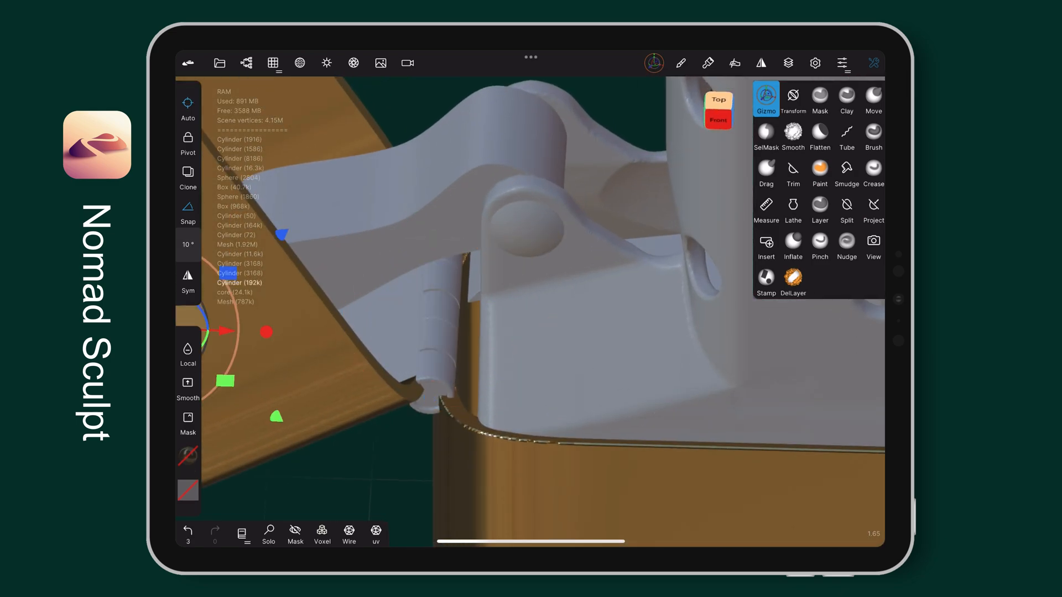
Step: Apply brass and chrome materials, add wheel and base cylinders, and insert a Sphere above the chimney
{"action": "left_click", "coordinate": [818, 171]}
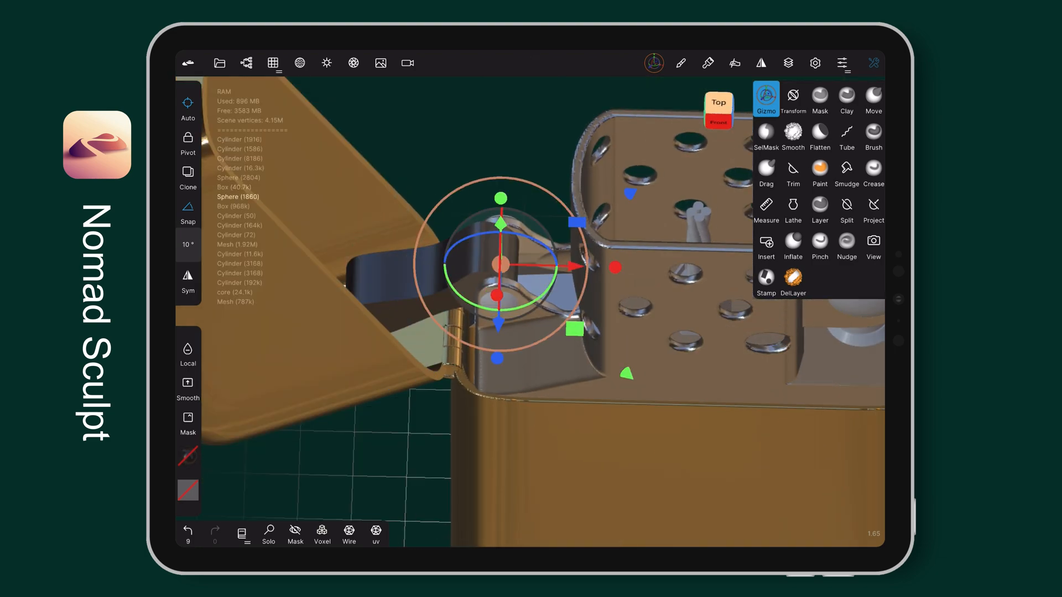
{"action": "left_click", "coordinate": [820, 174]}
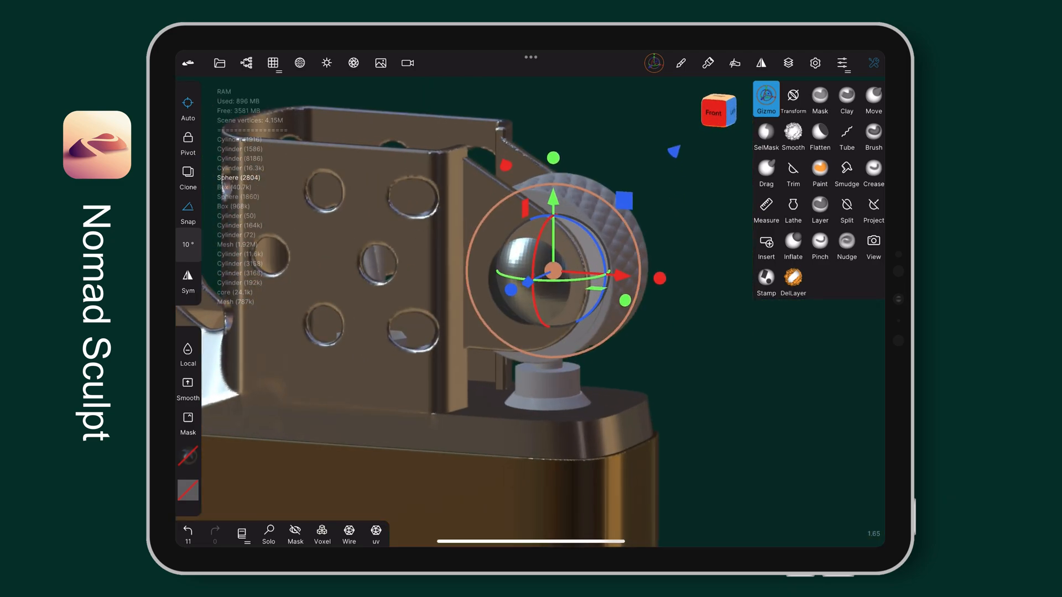
{"action": "left_click", "coordinate": [819, 170]}
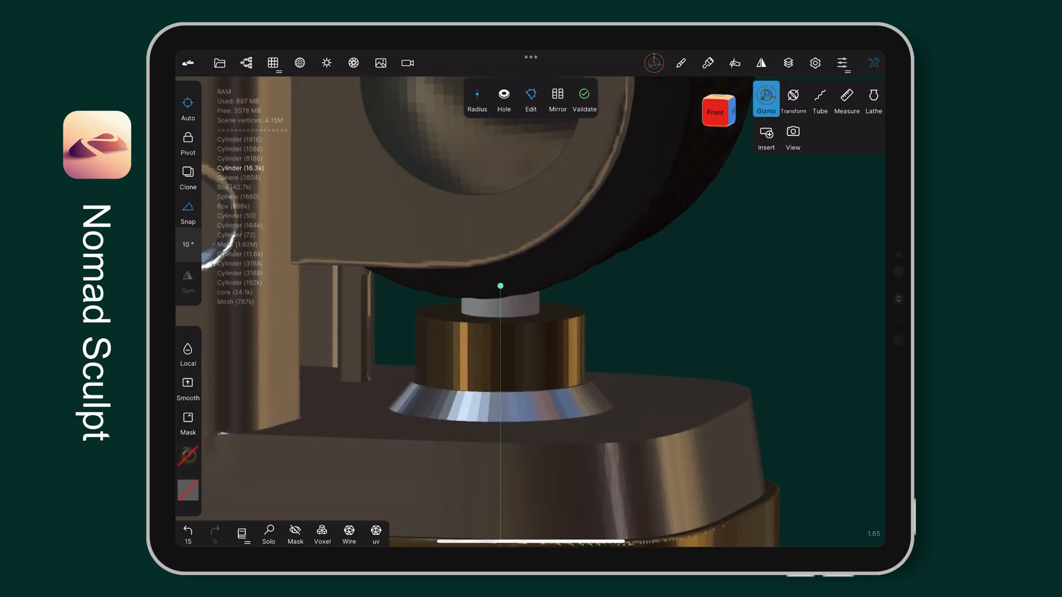
{"action": "left_click", "coordinate": [715, 112]}
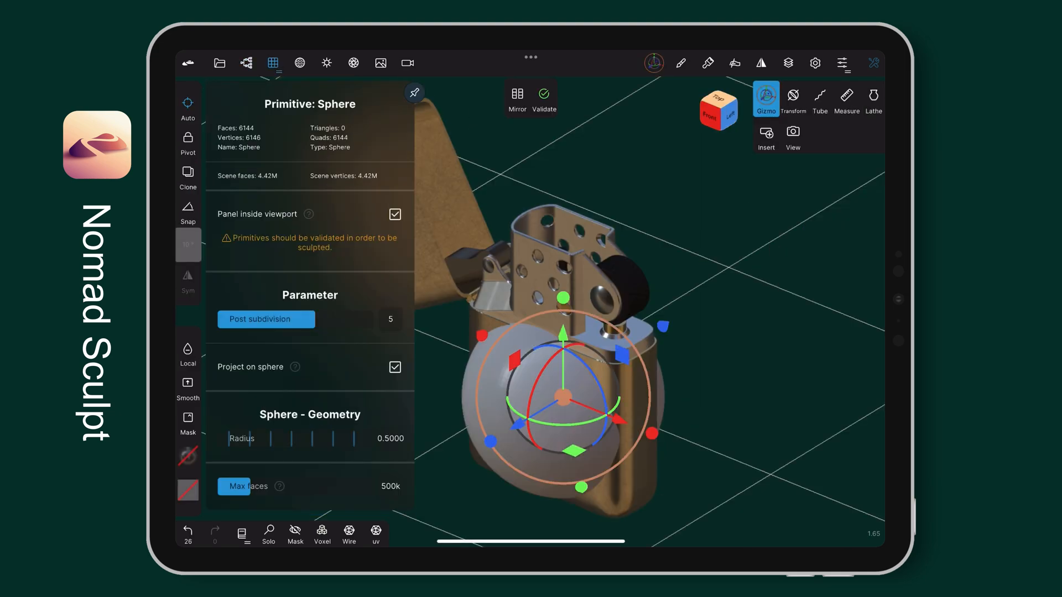
Step: Validate the sphere, scale it into a teardrop flame and Solo it
{"action": "left_click", "coordinate": [272, 63]}
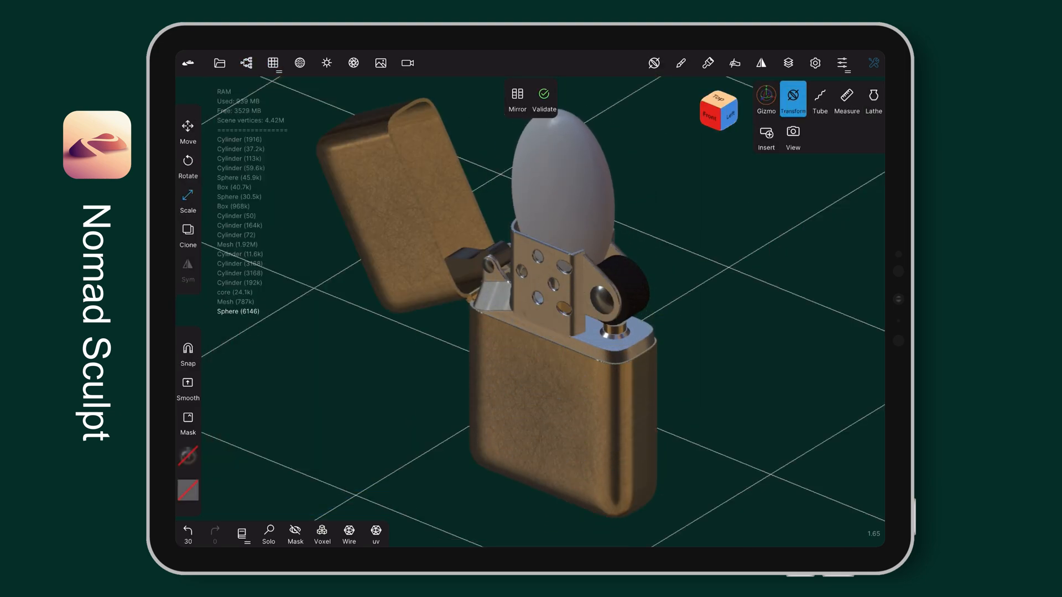
{"action": "left_click", "coordinate": [765, 98]}
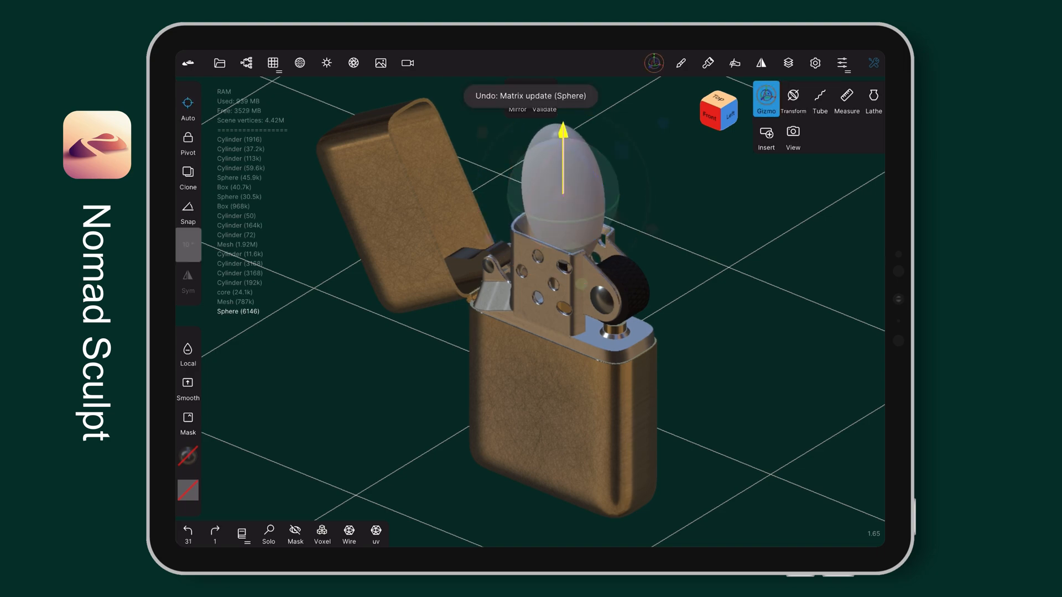
{"action": "left_click", "coordinate": [873, 281]}
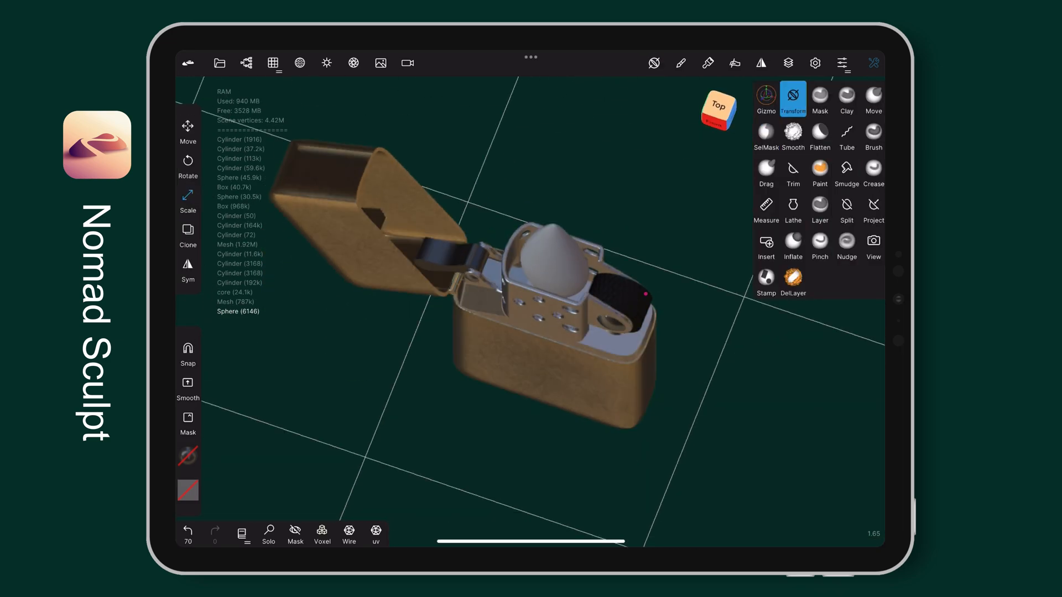
{"action": "left_click", "coordinate": [820, 170]}
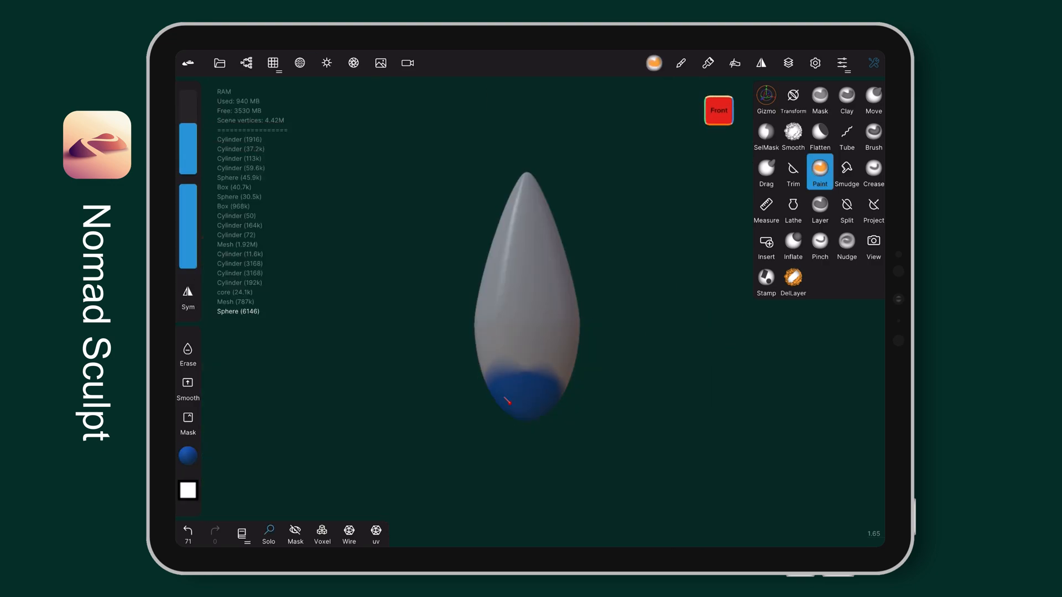
Step: Paint the flame blue at the base blending into yellow and red
{"action": "left_click", "coordinate": [297, 63]}
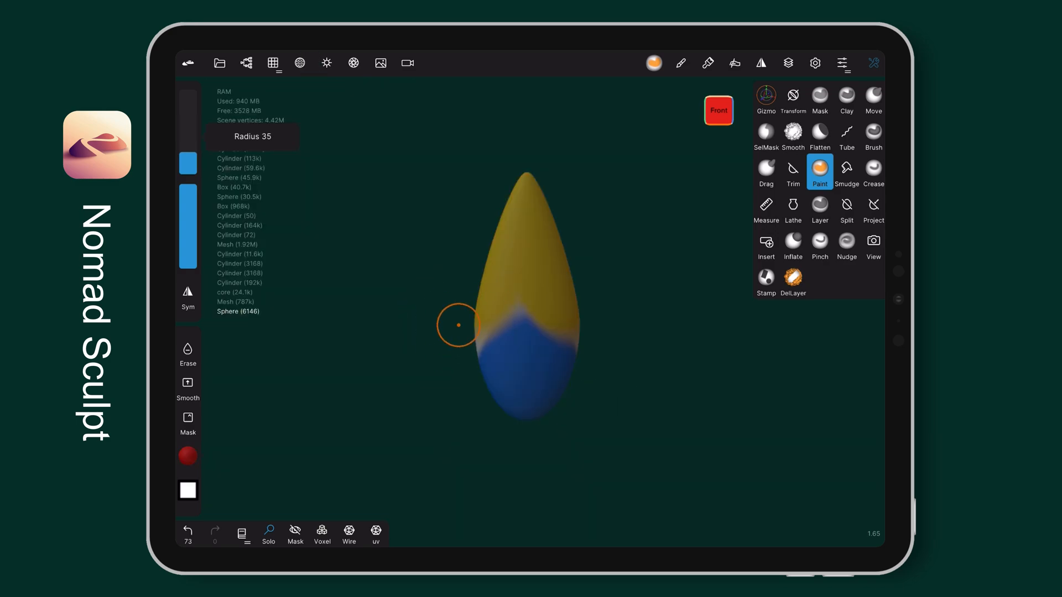
{"action": "left_click", "coordinate": [300, 63]}
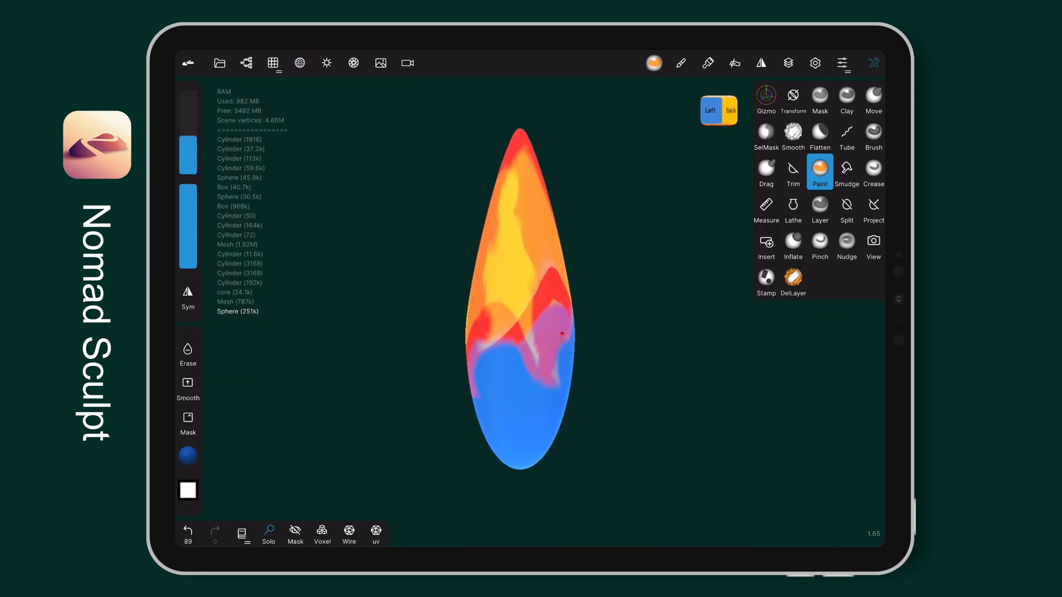
{"action": "left_click", "coordinate": [845, 171]}
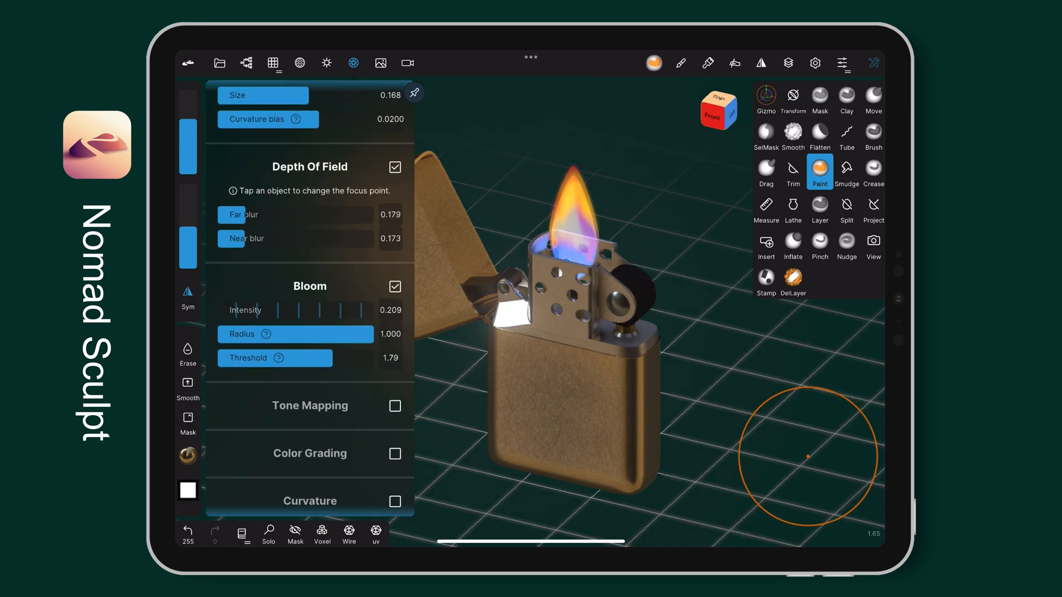
Step: Enable Depth Of Field, Bloom and Sharpness in Post Processing for the flame glow
{"action": "scroll", "scroll_direction": "down", "scroll_amount": 3}
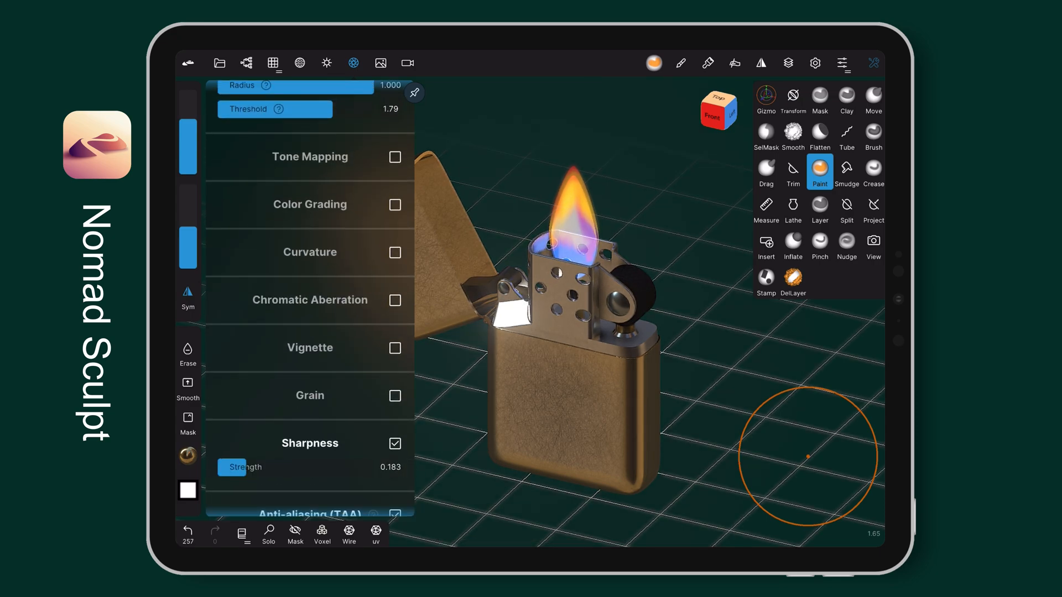